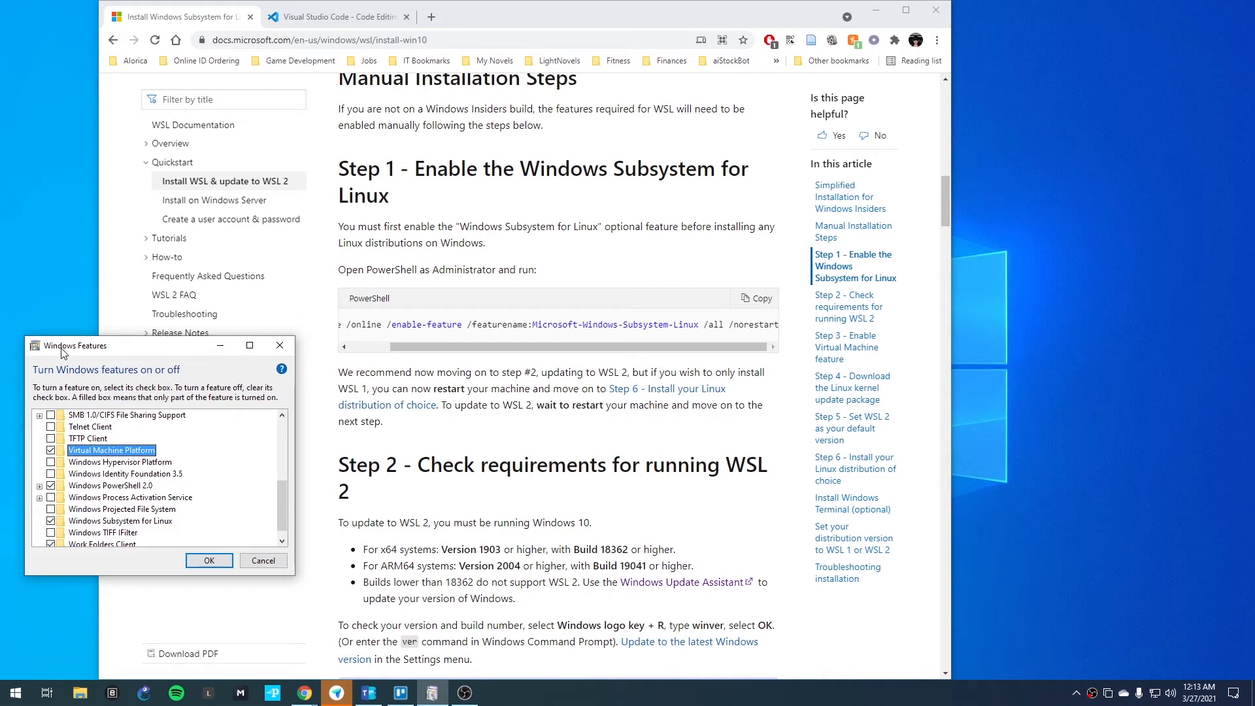
pyautogui.moveTo(112, 354)
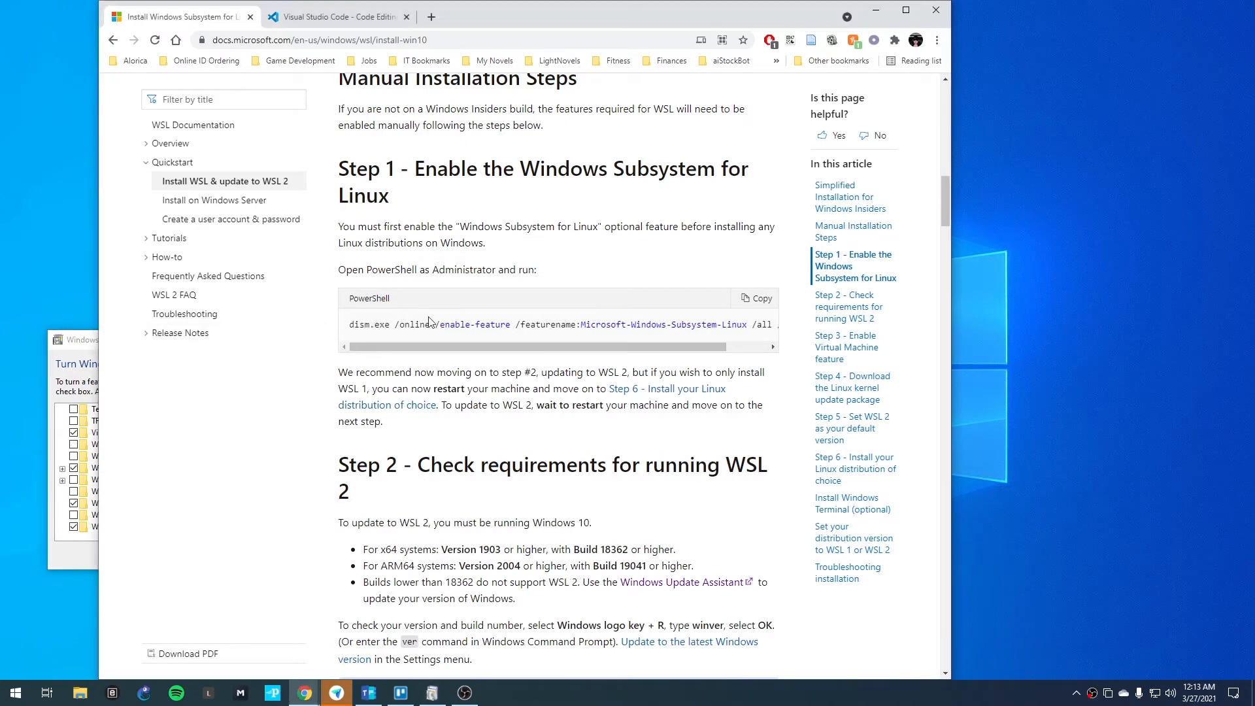
pyautogui.moveTo(414, 327)
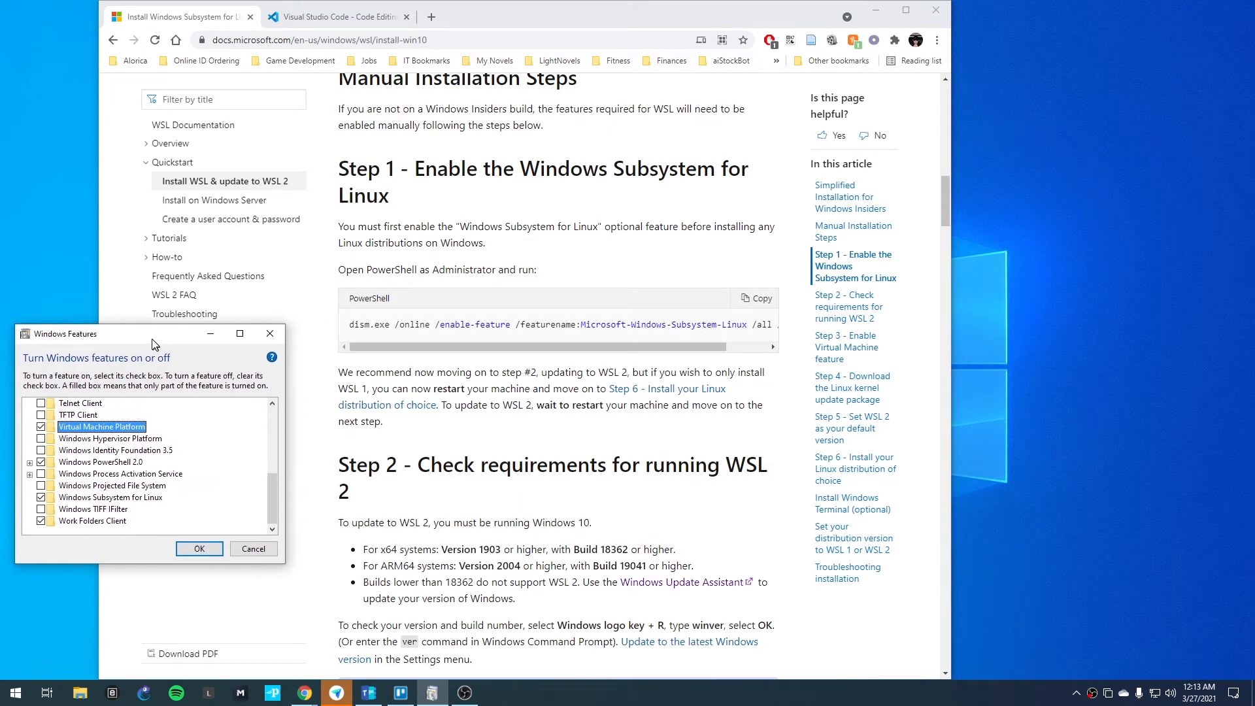
pyautogui.moveTo(120, 440)
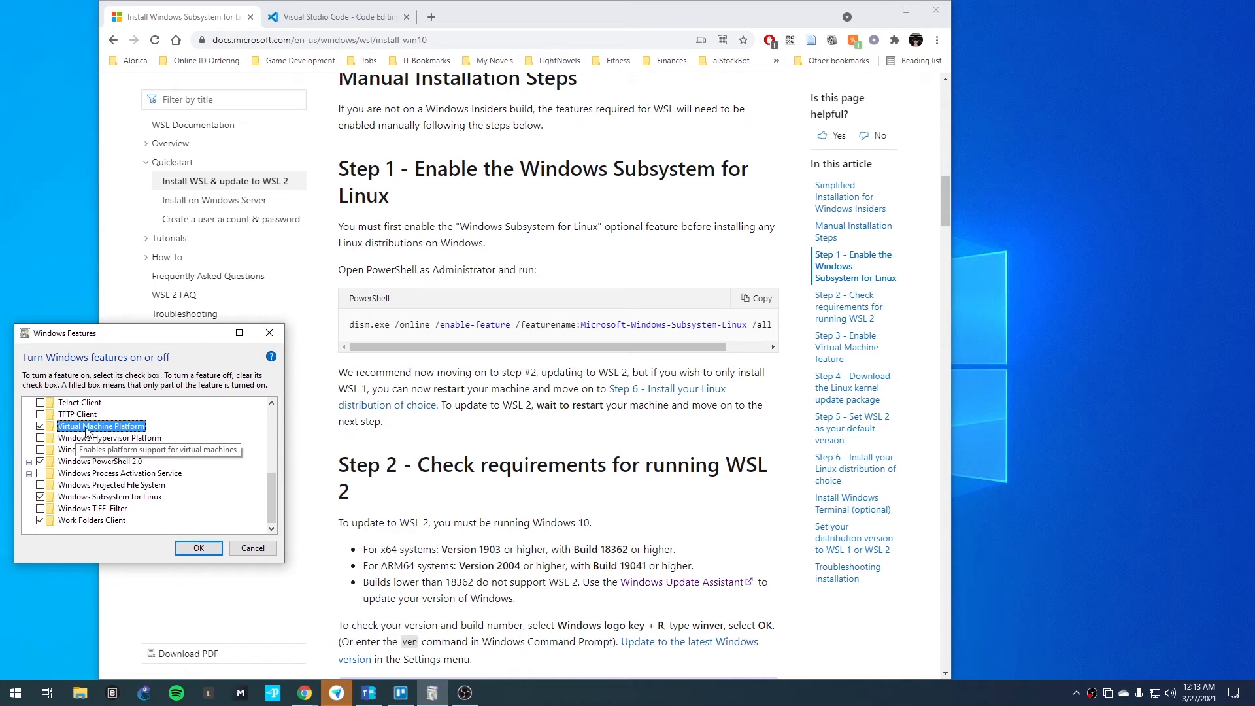
pyautogui.moveTo(160, 425)
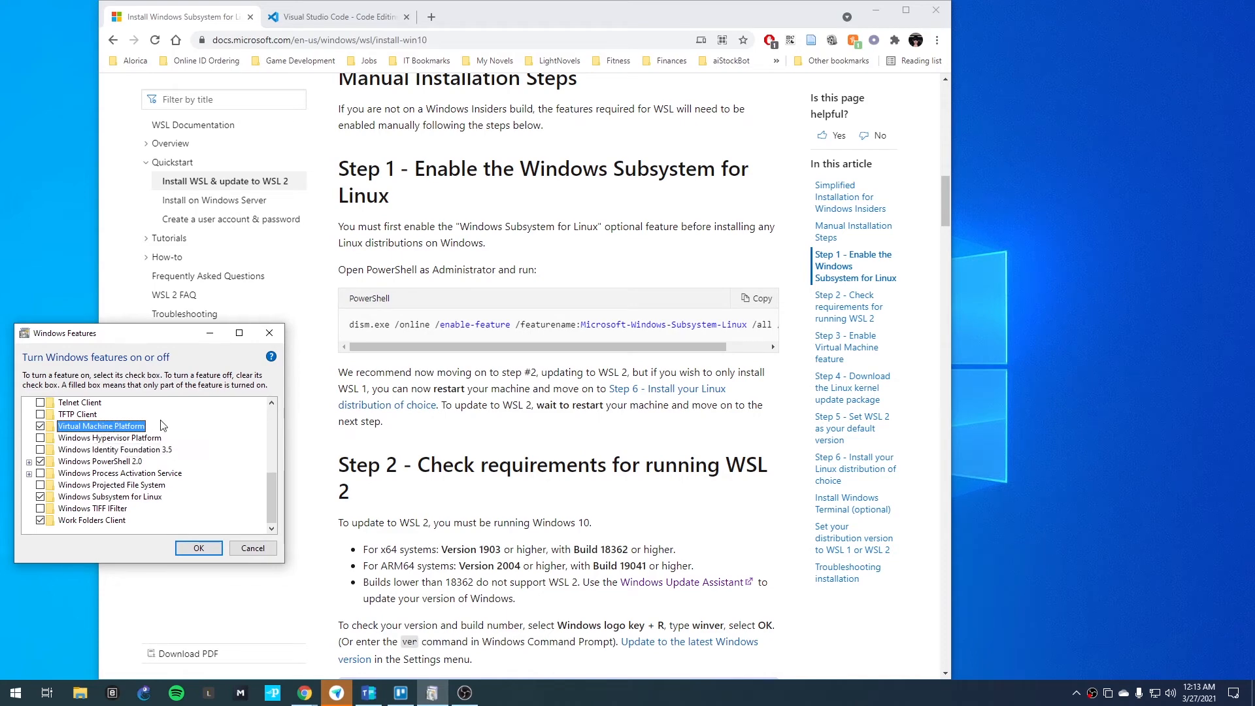
pyautogui.moveTo(119, 502)
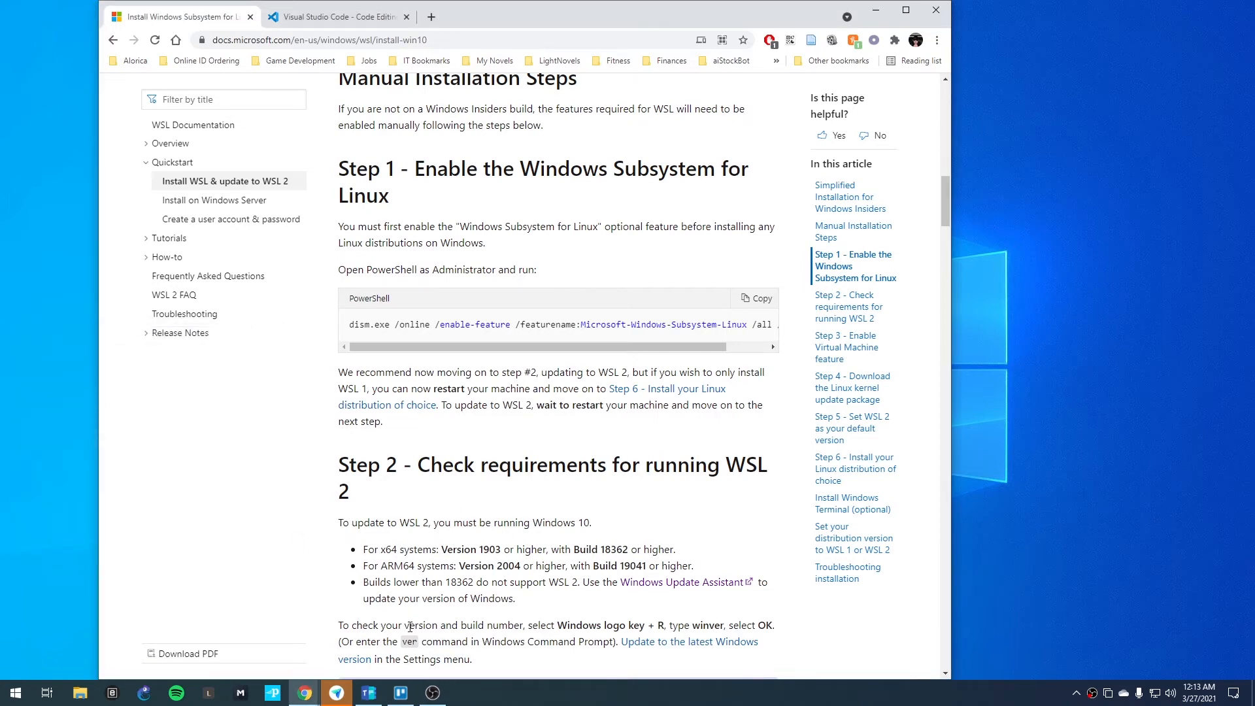
pyautogui.moveTo(441, 493)
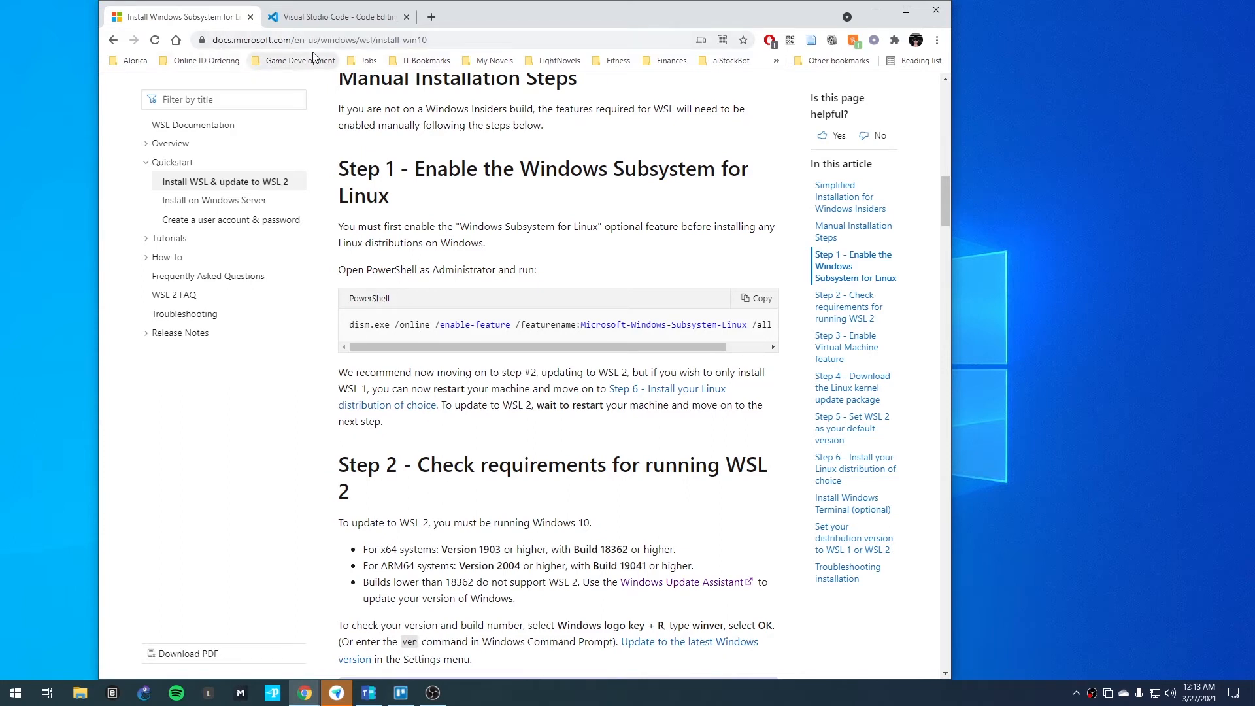
pyautogui.moveTo(436, 261)
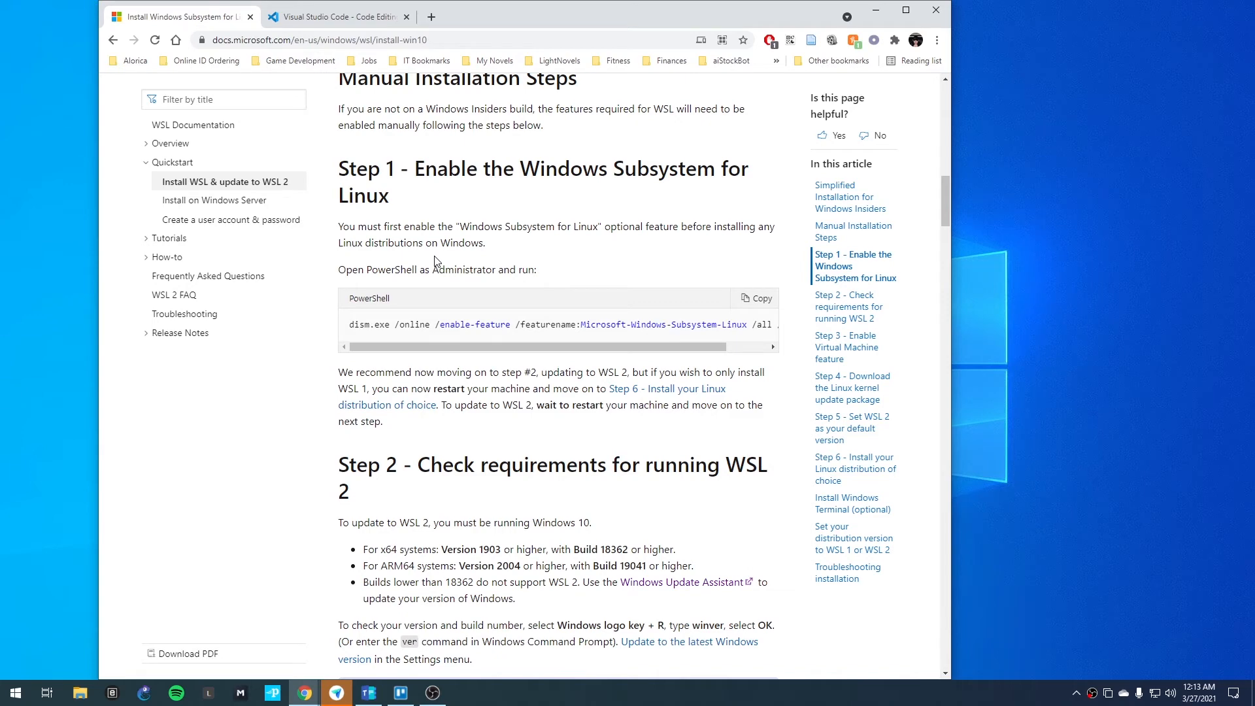
pyautogui.moveTo(489, 269)
pyautogui.write('powe')
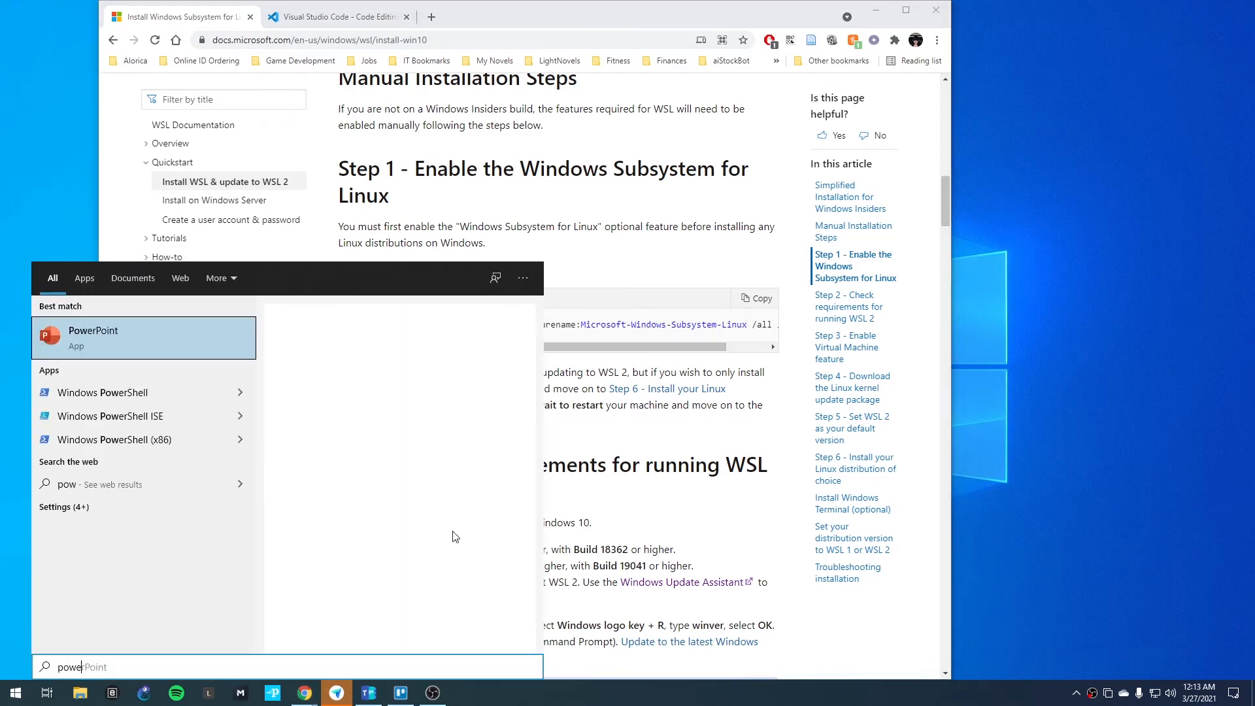
# Search for Windows PowerShell and launch it as Administrator
pyautogui.write('Windows PowerShell')
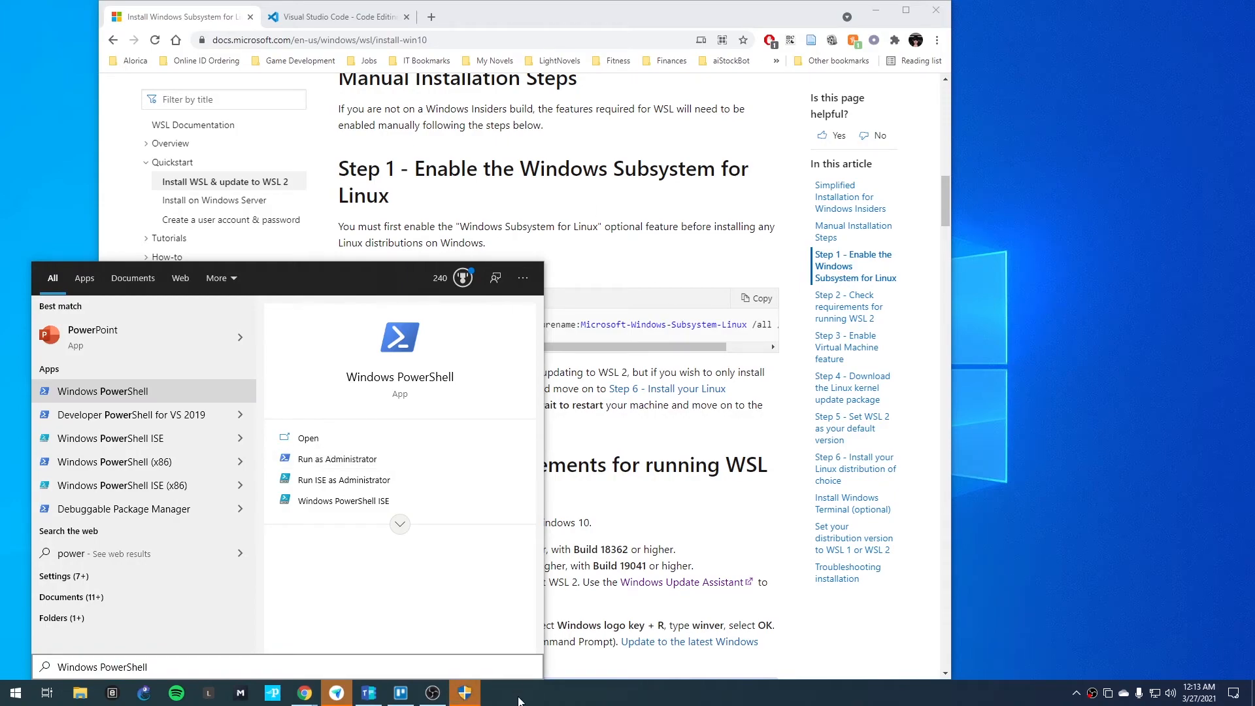
pyautogui.click(336, 458)
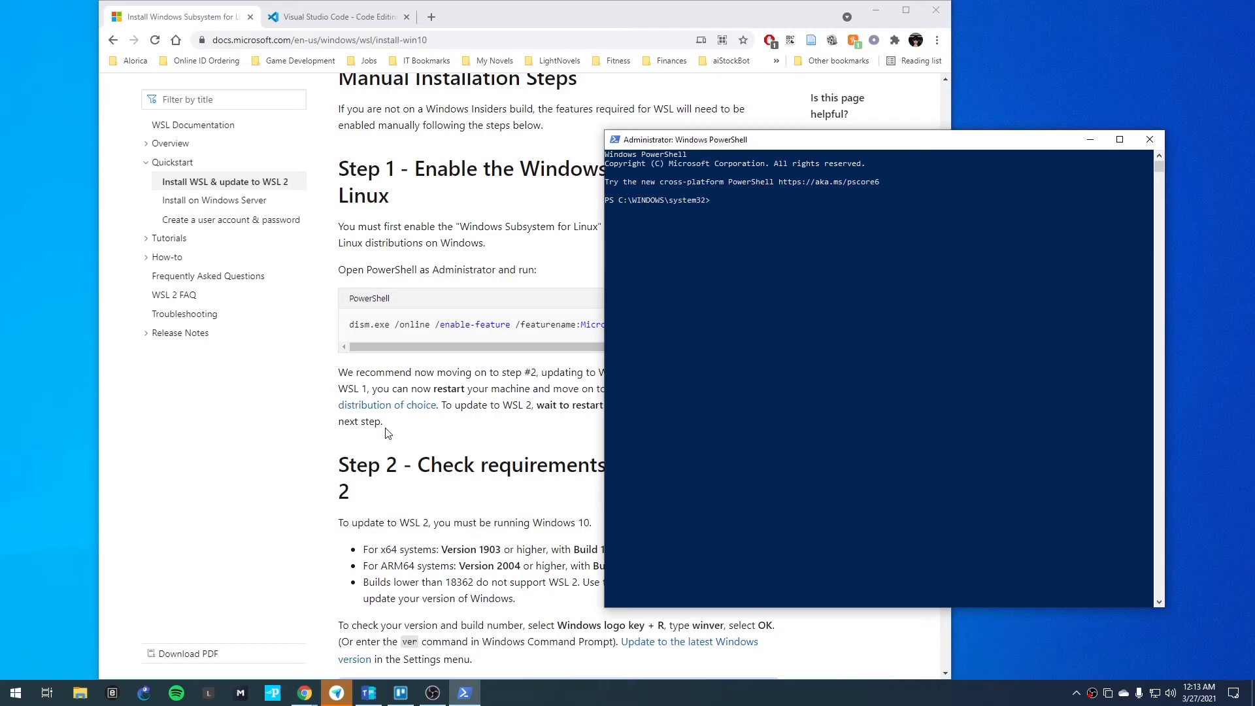
pyautogui.moveTo(871, 298)
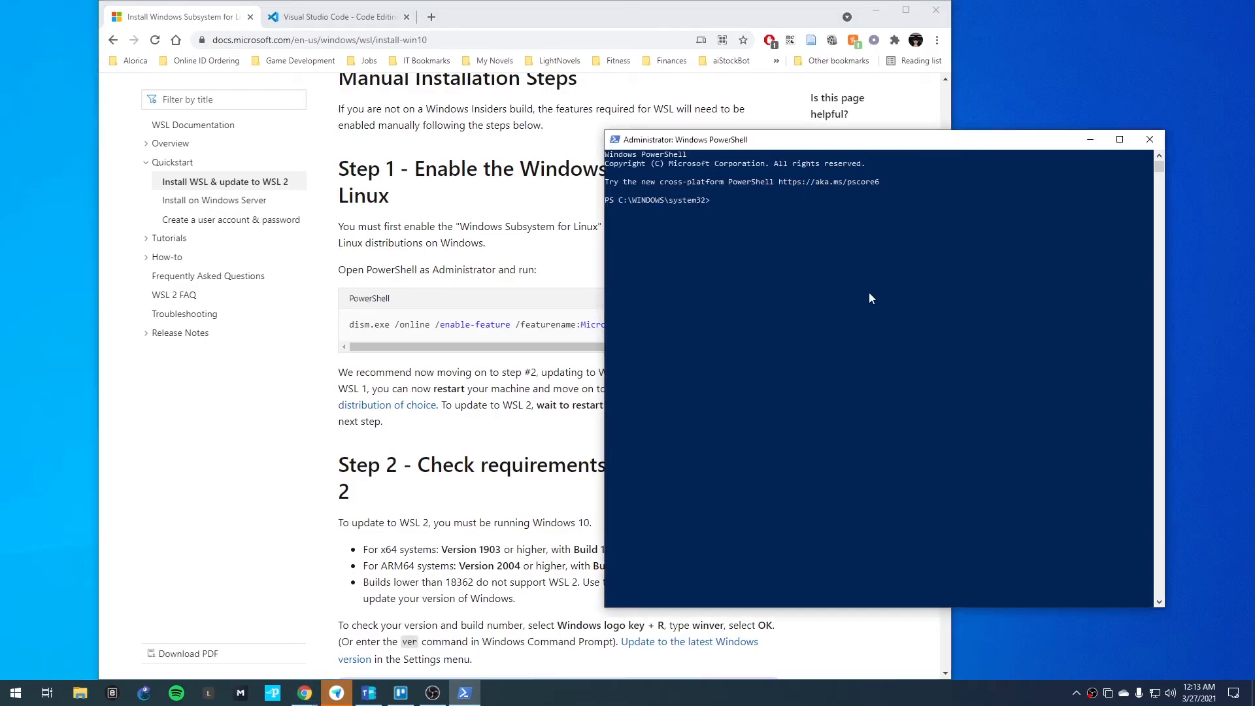
# Run the dism commands enabling Microsoft-Windows-Subsystem-Linux and VirtualMachinePlatform in admin PowerShell
pyautogui.write('dism.exe /online /enable-feature /featurename:Microsoft-Windows-Subsystem-Linux /all /norestart')
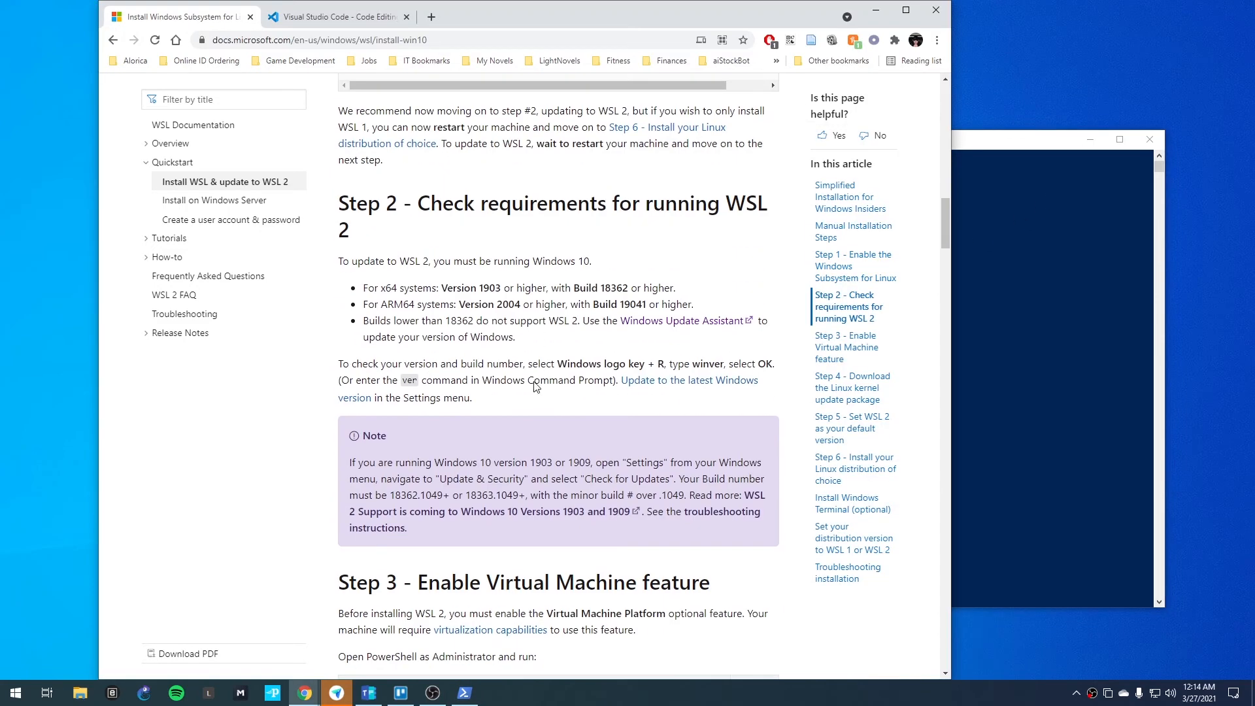
pyautogui.scroll(-3)
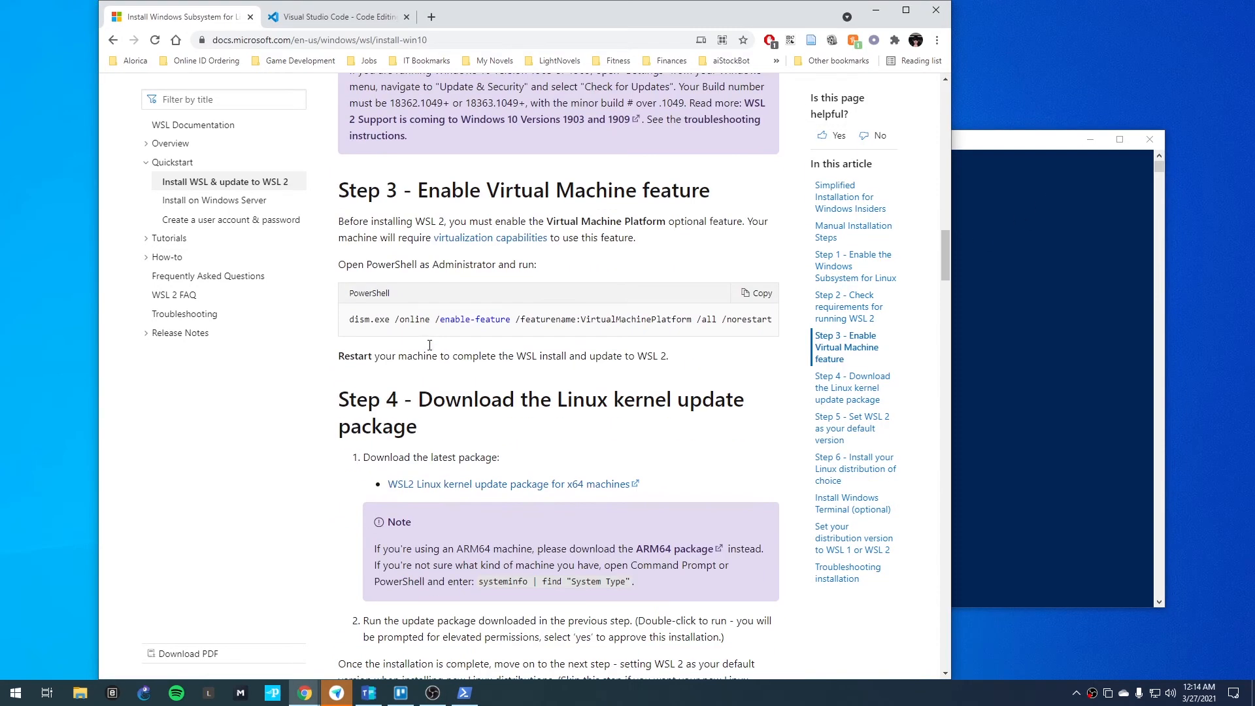
pyautogui.click(464, 692)
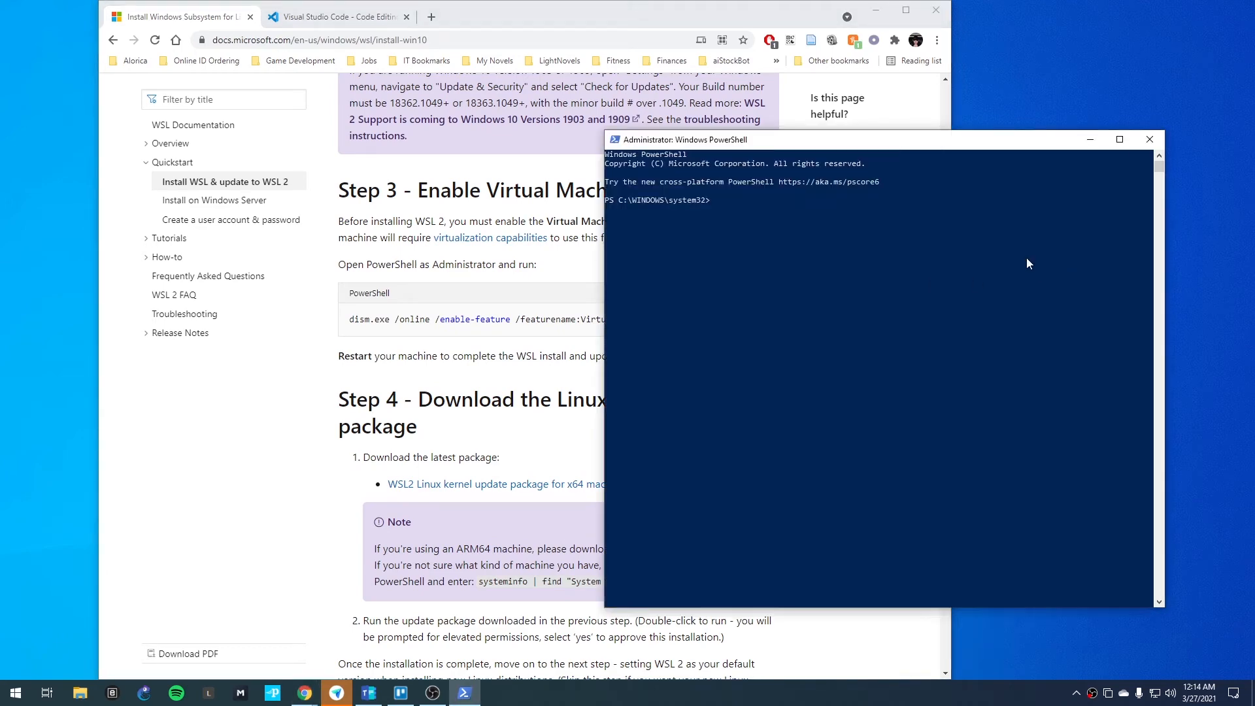
pyautogui.write('dism.exe /online /enable-feature /featurename:VirtualMachinePlatform /all /norestart')
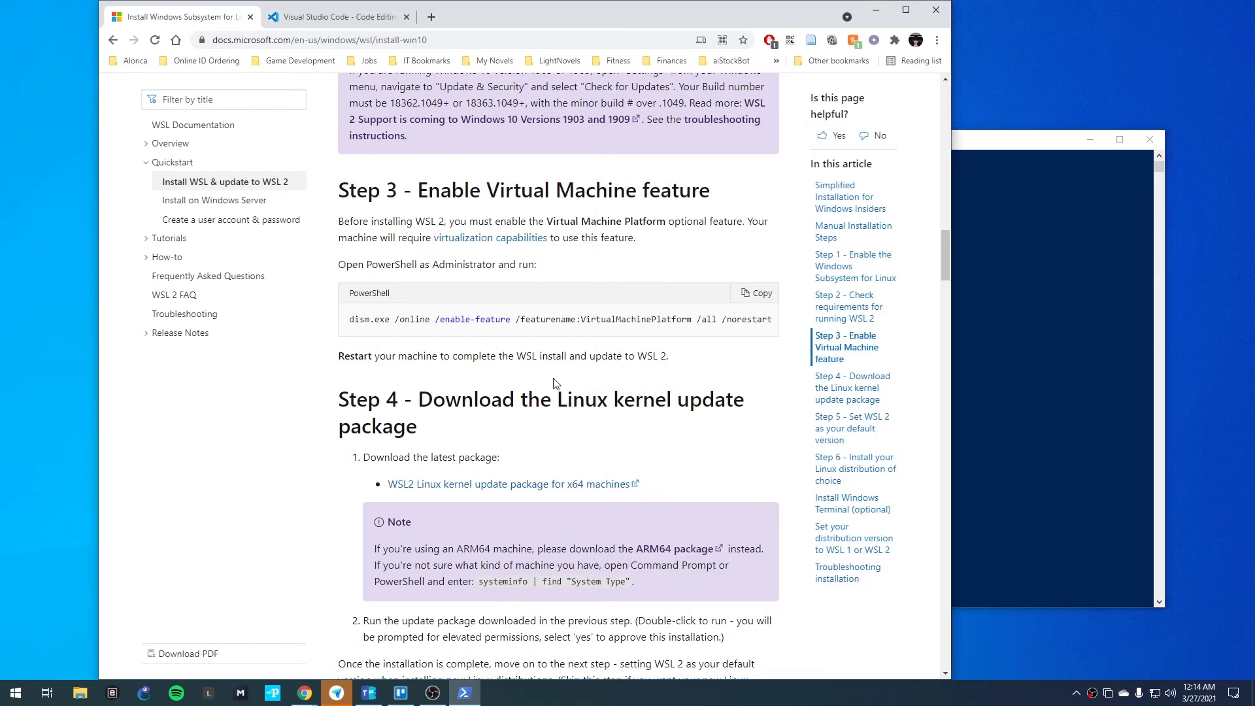
# Scroll the WSL guide past the Step 4 kernel update package to Step 5
pyautogui.scroll(-3)
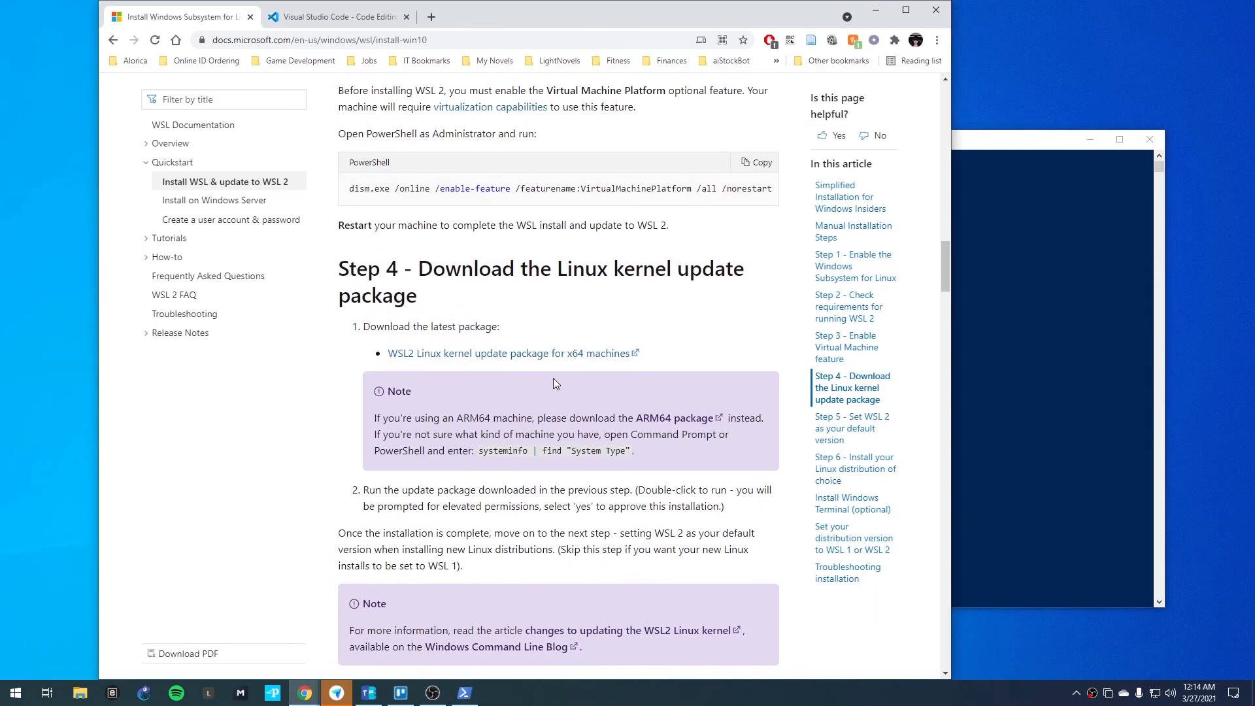
pyautogui.moveTo(448, 358)
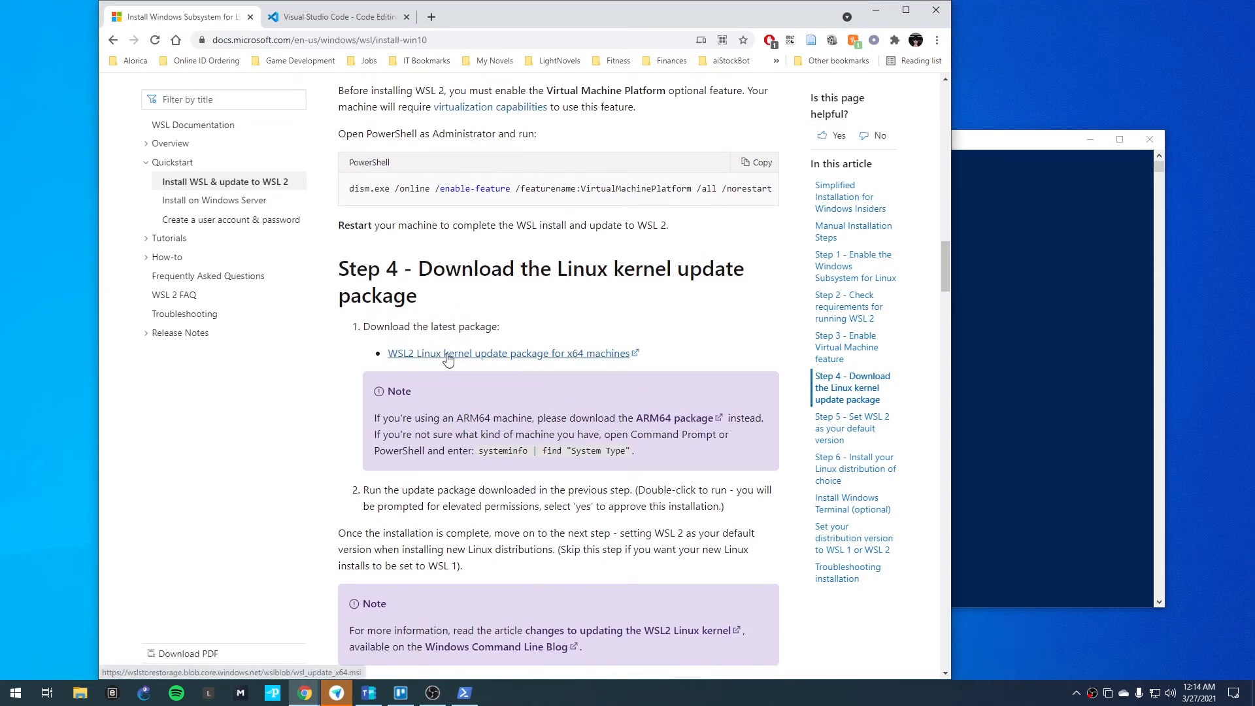
pyautogui.moveTo(456, 368)
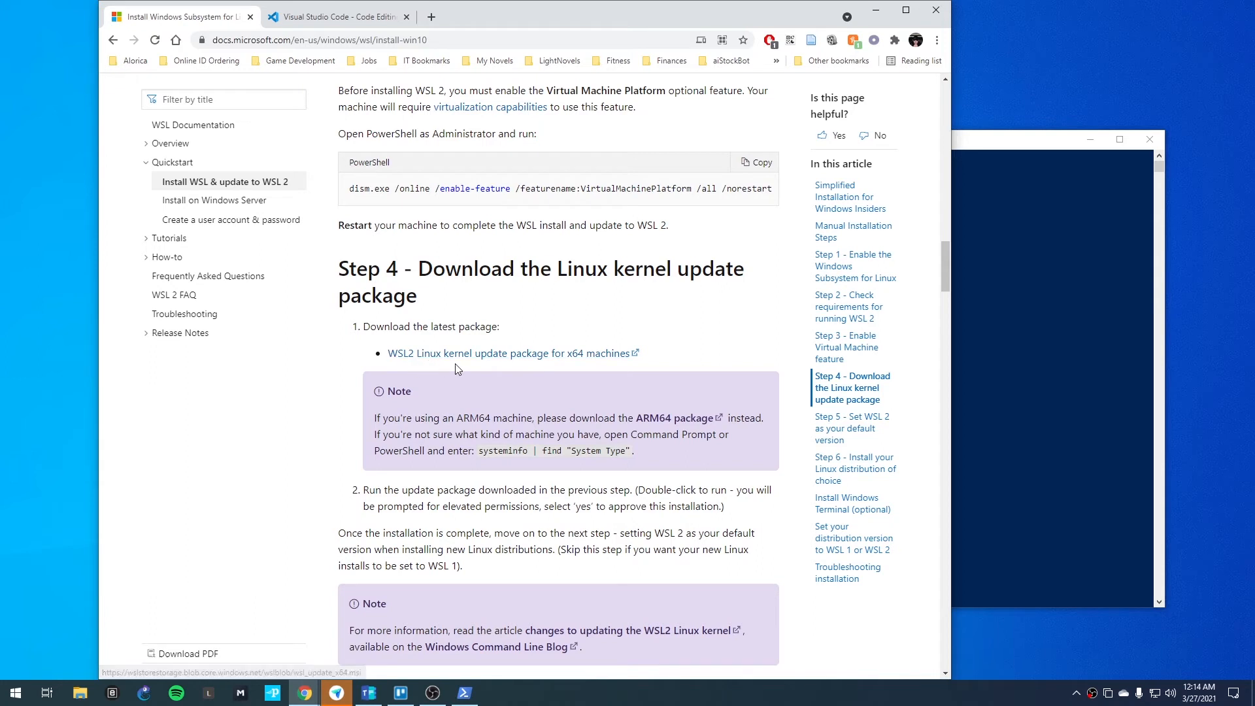
pyautogui.moveTo(477, 361)
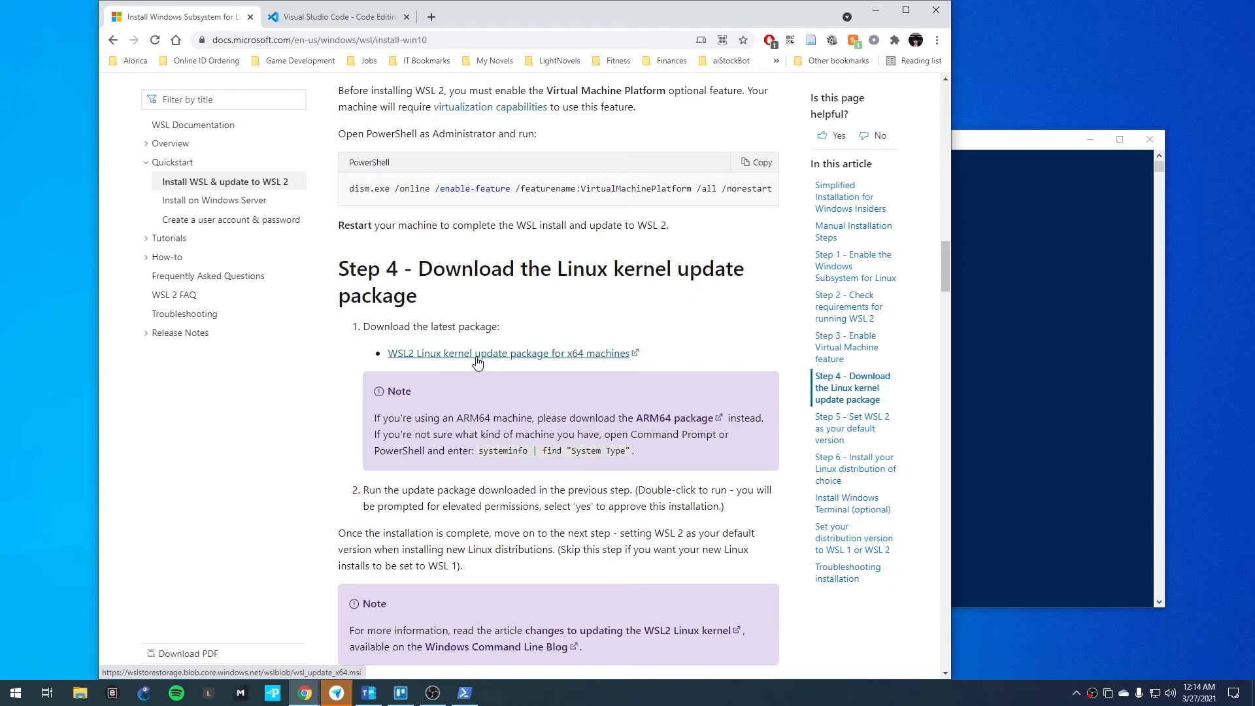
pyautogui.scroll(-3)
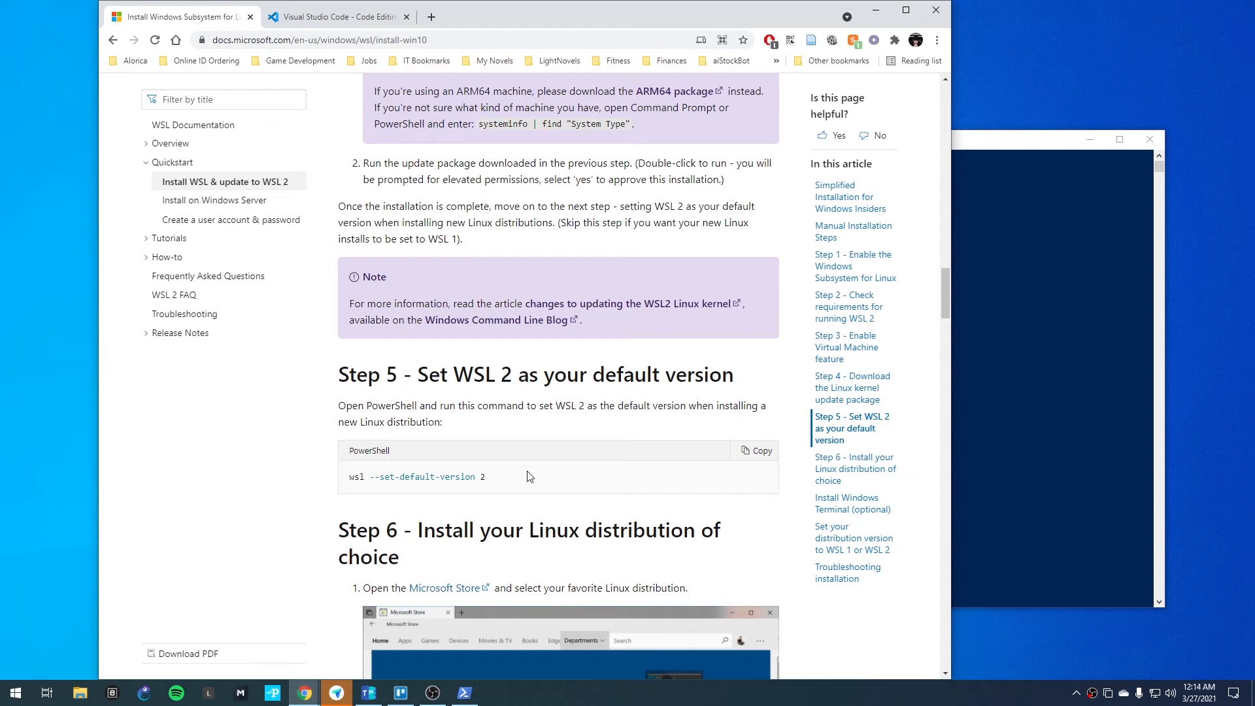
pyautogui.moveTo(522, 467)
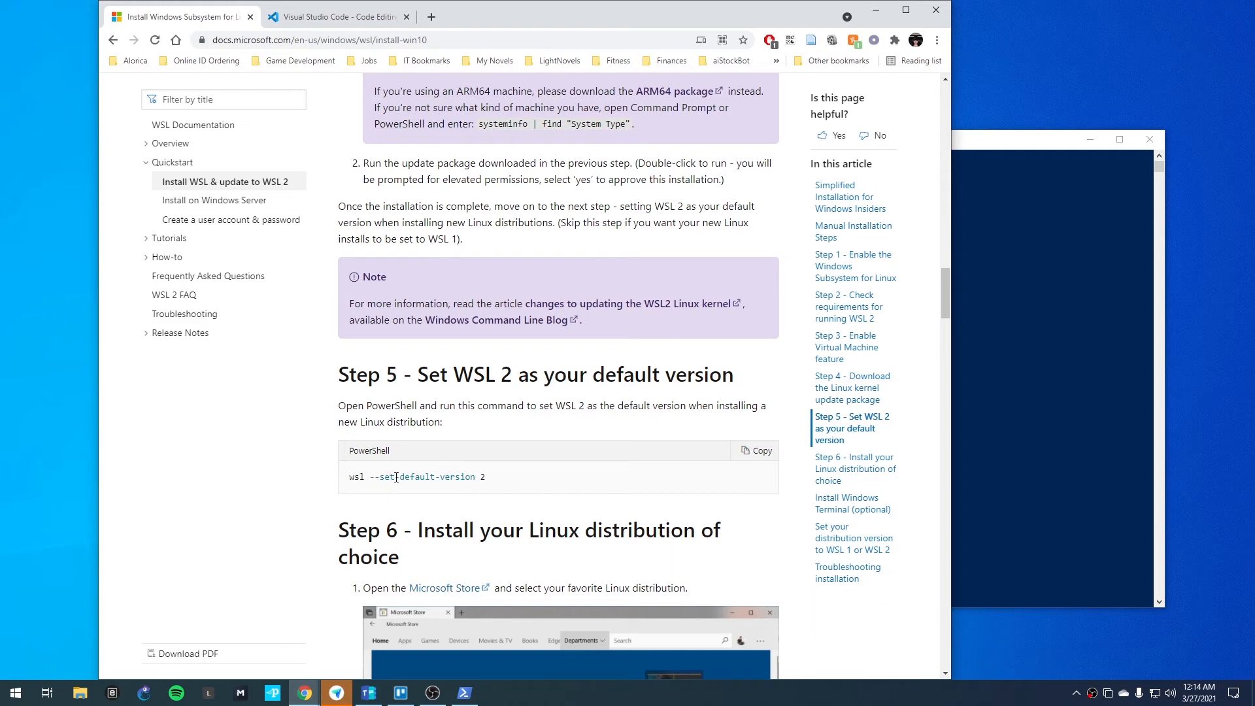
pyautogui.moveTo(517, 483)
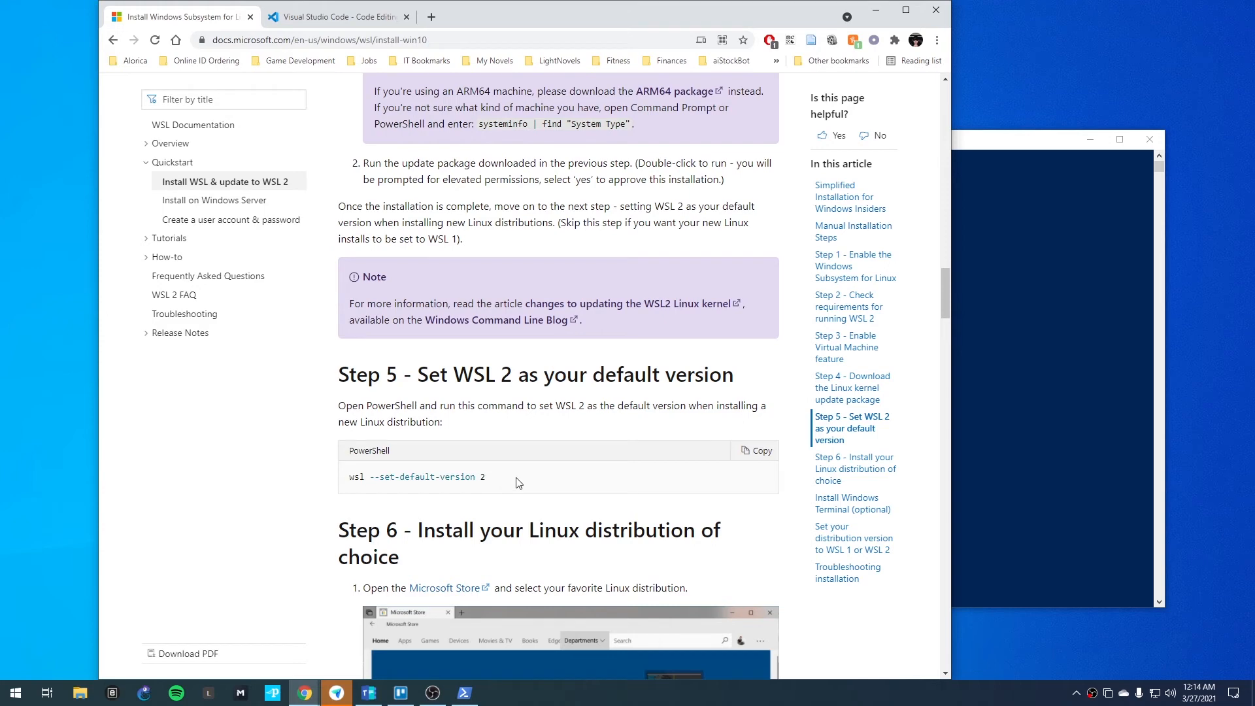
# Copy the 'wsl --set-default-version 2' command and scroll to Step 6's distribution links
pyautogui.click(753, 449)
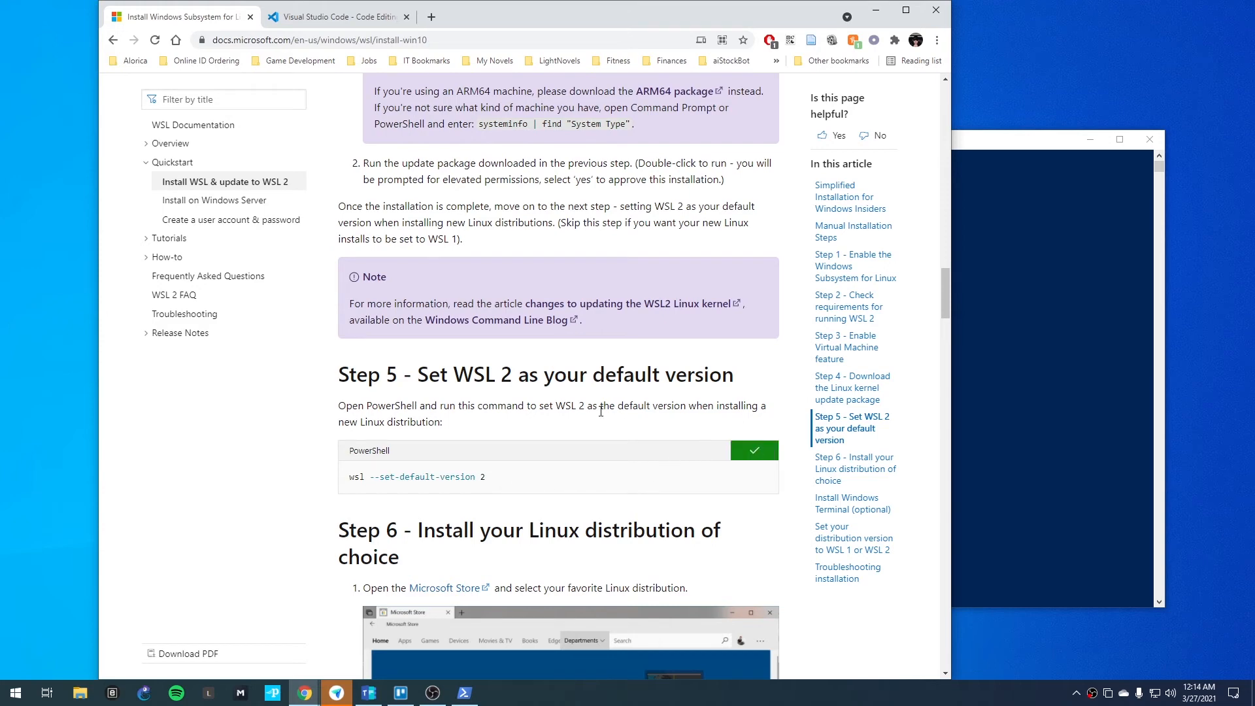
pyautogui.scroll(-3)
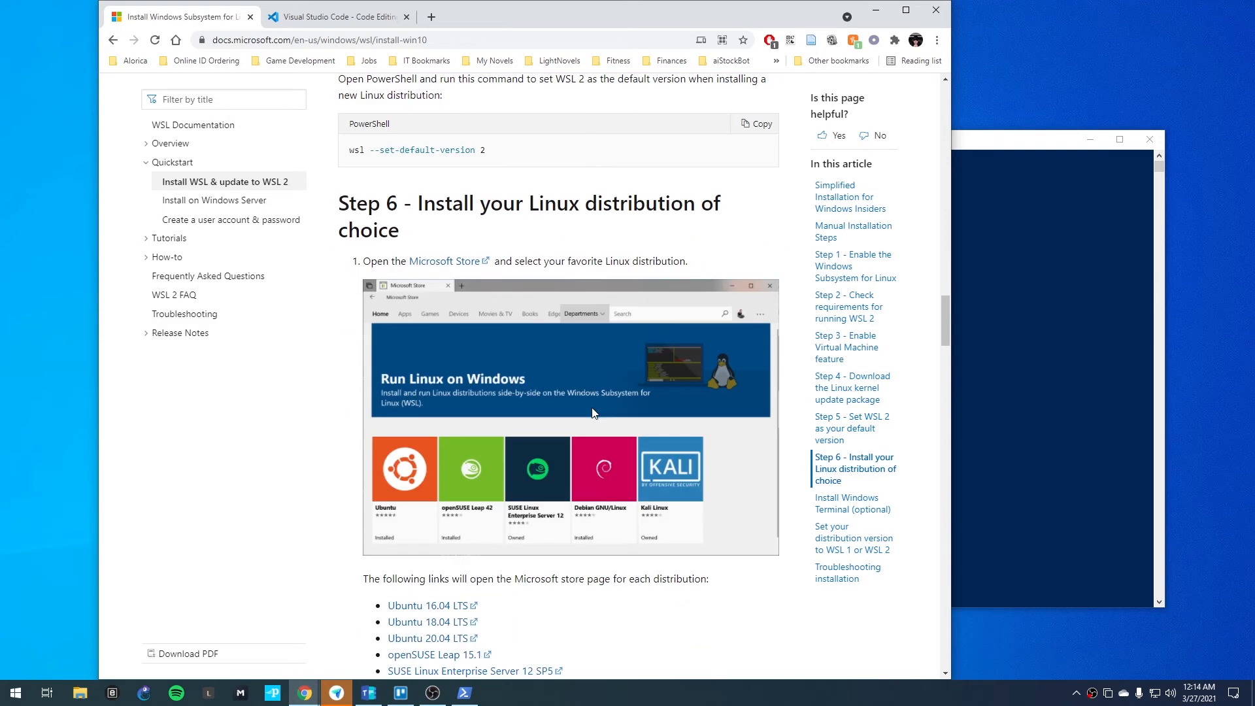
pyautogui.scroll(-3)
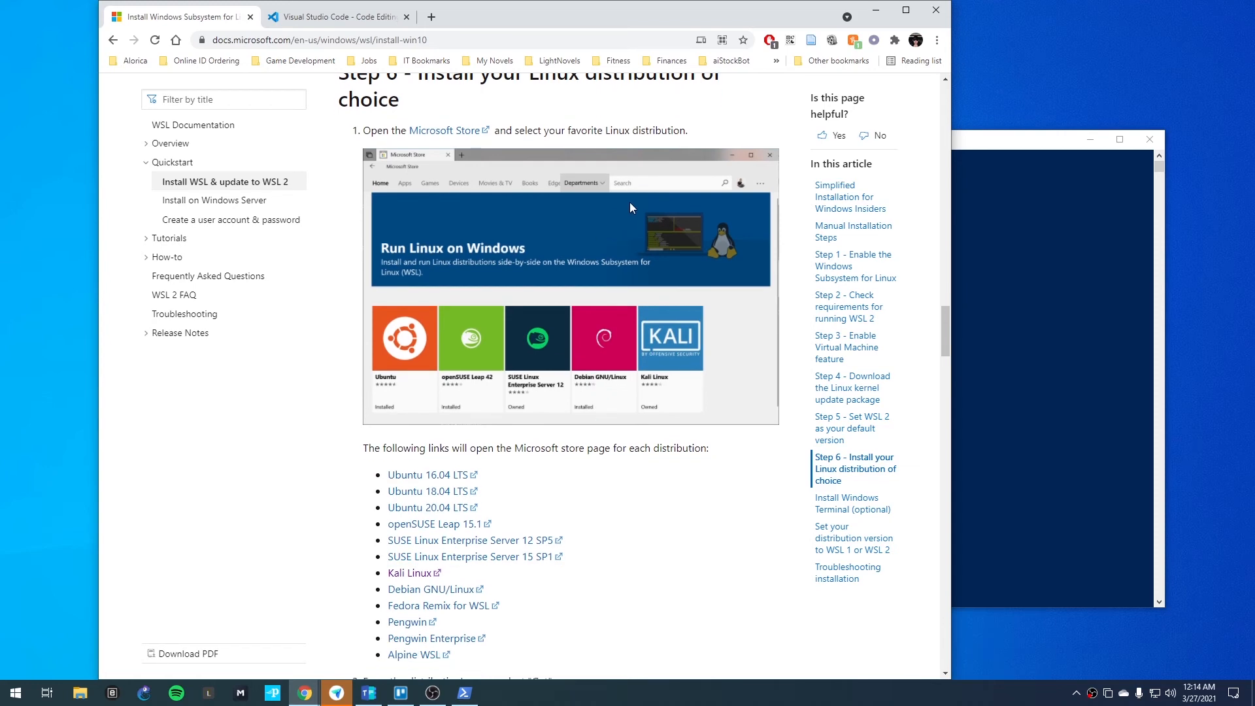
pyautogui.moveTo(609, 271)
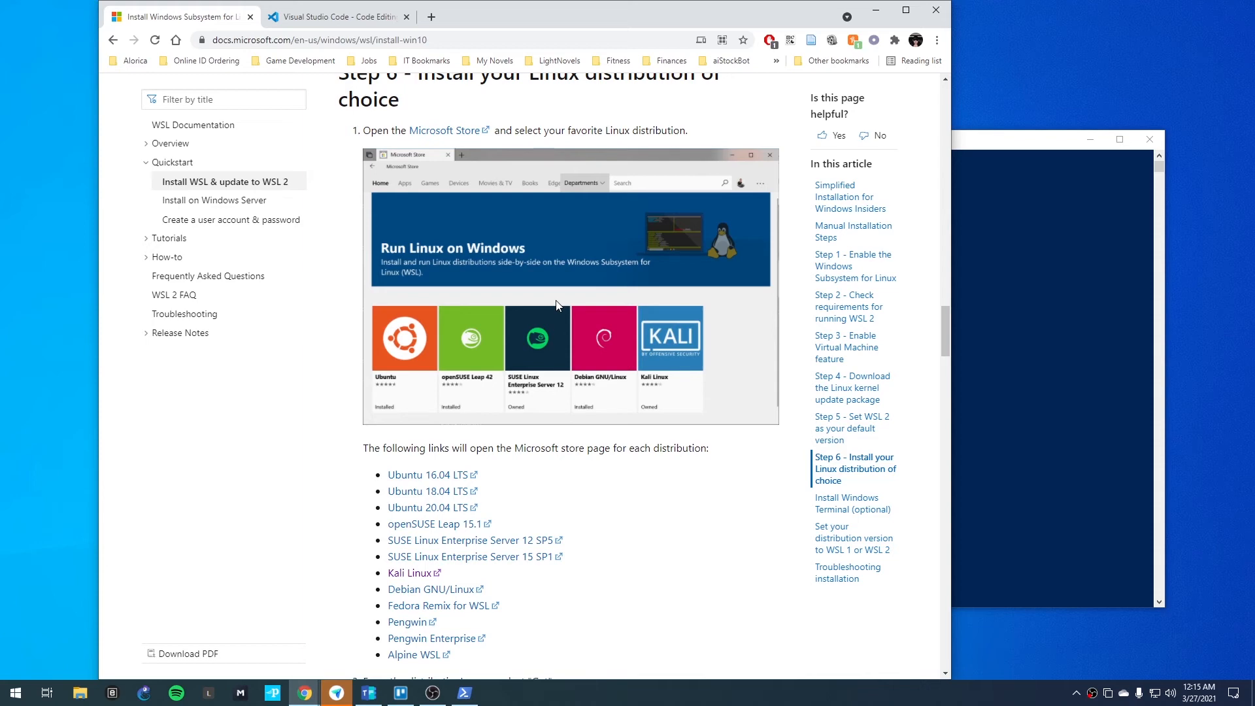
pyautogui.moveTo(411, 362)
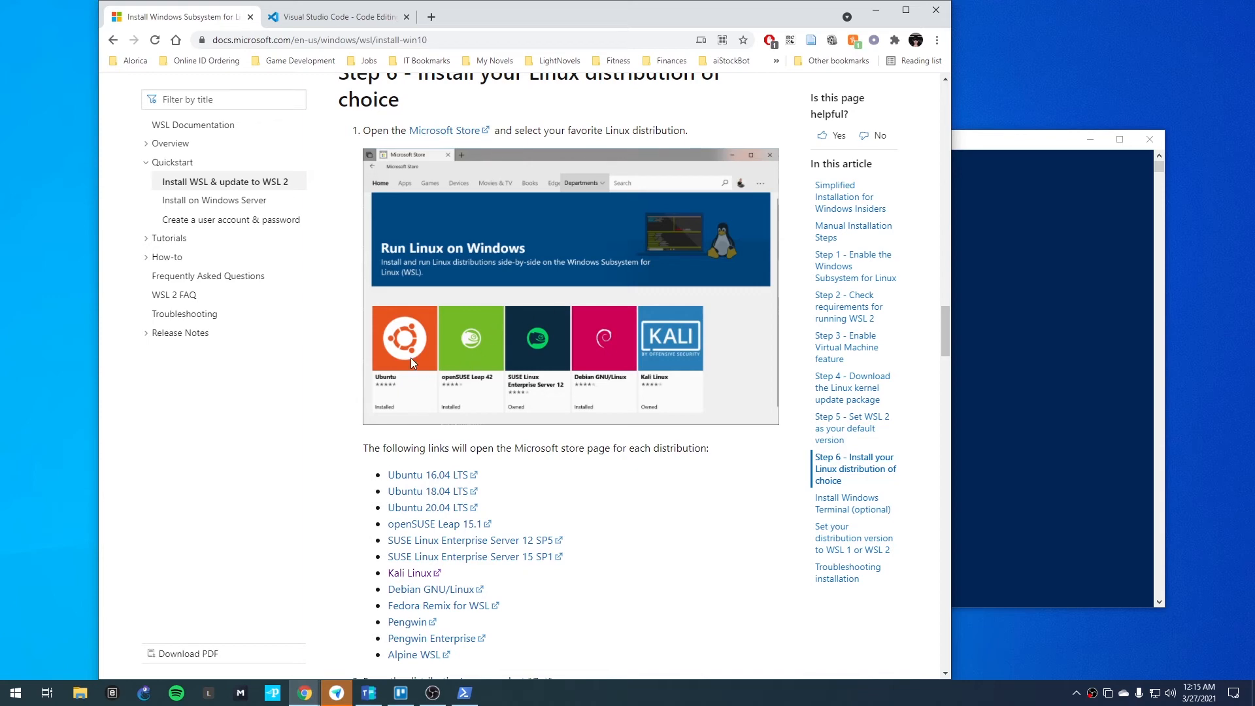
pyautogui.moveTo(406, 345)
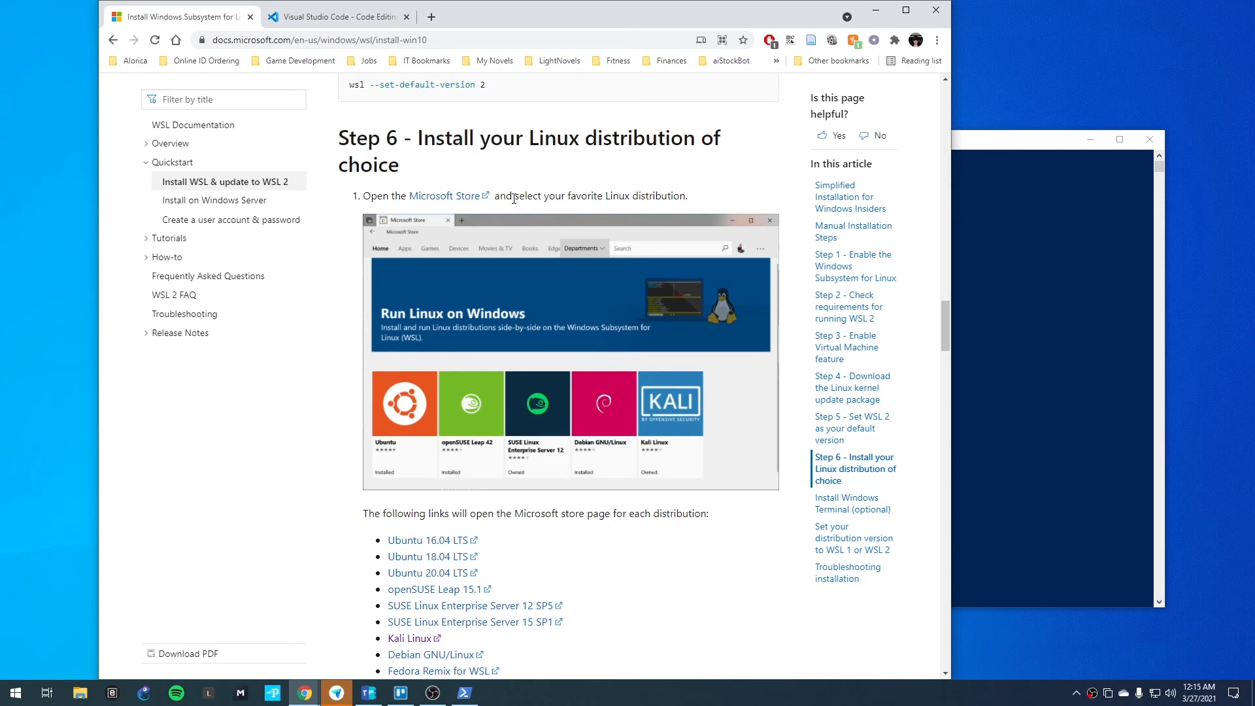
pyautogui.moveTo(1046, 367)
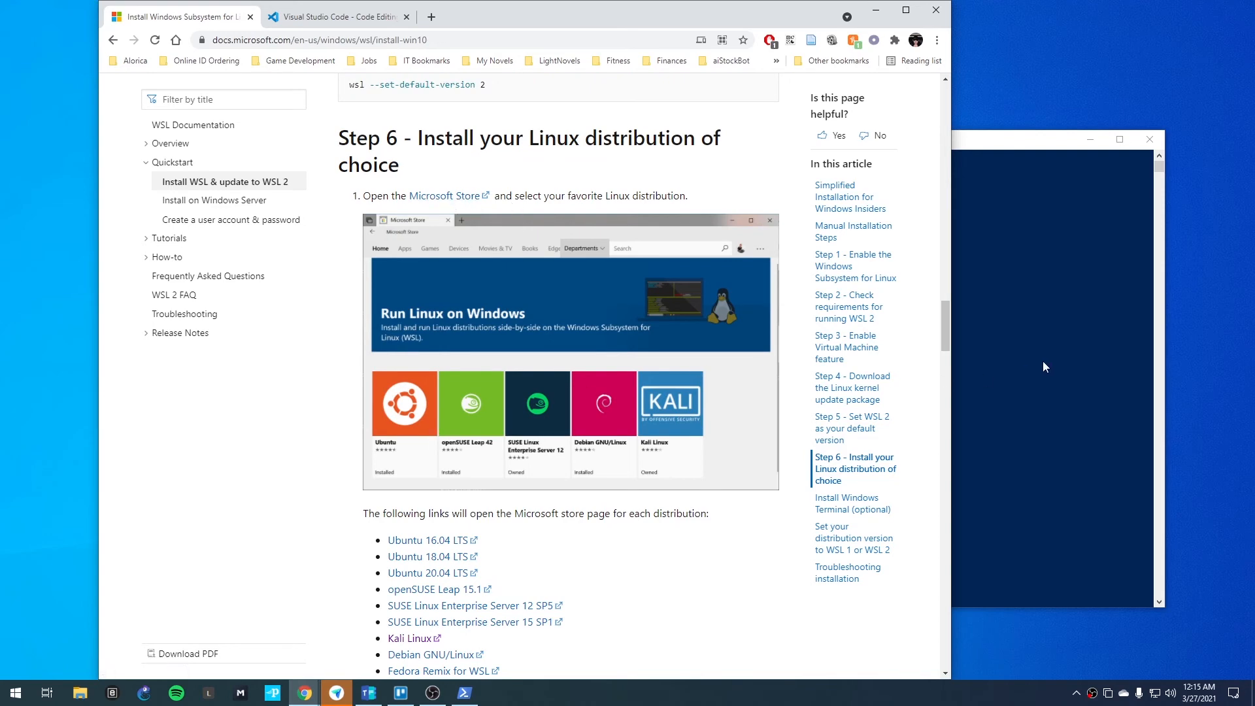
# Scroll through Step 6 to the 'select Get' instruction and installation congratulations message
pyautogui.scroll(-3)
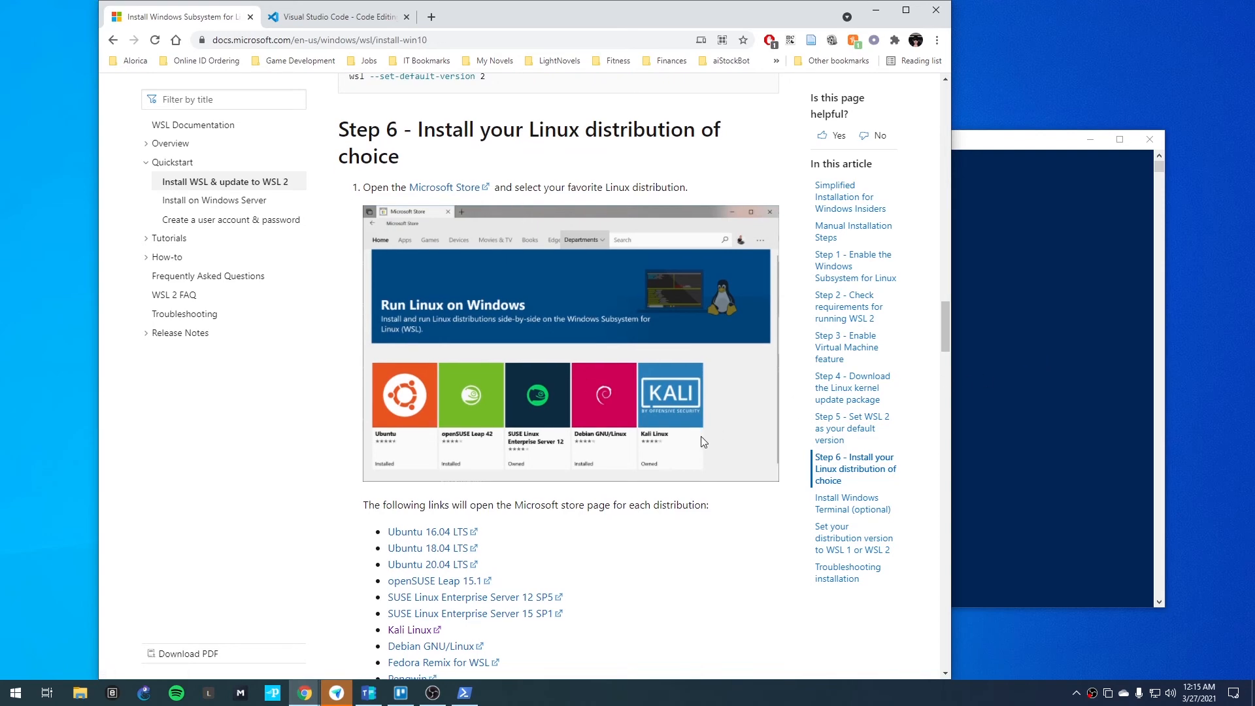
pyautogui.scroll(-3)
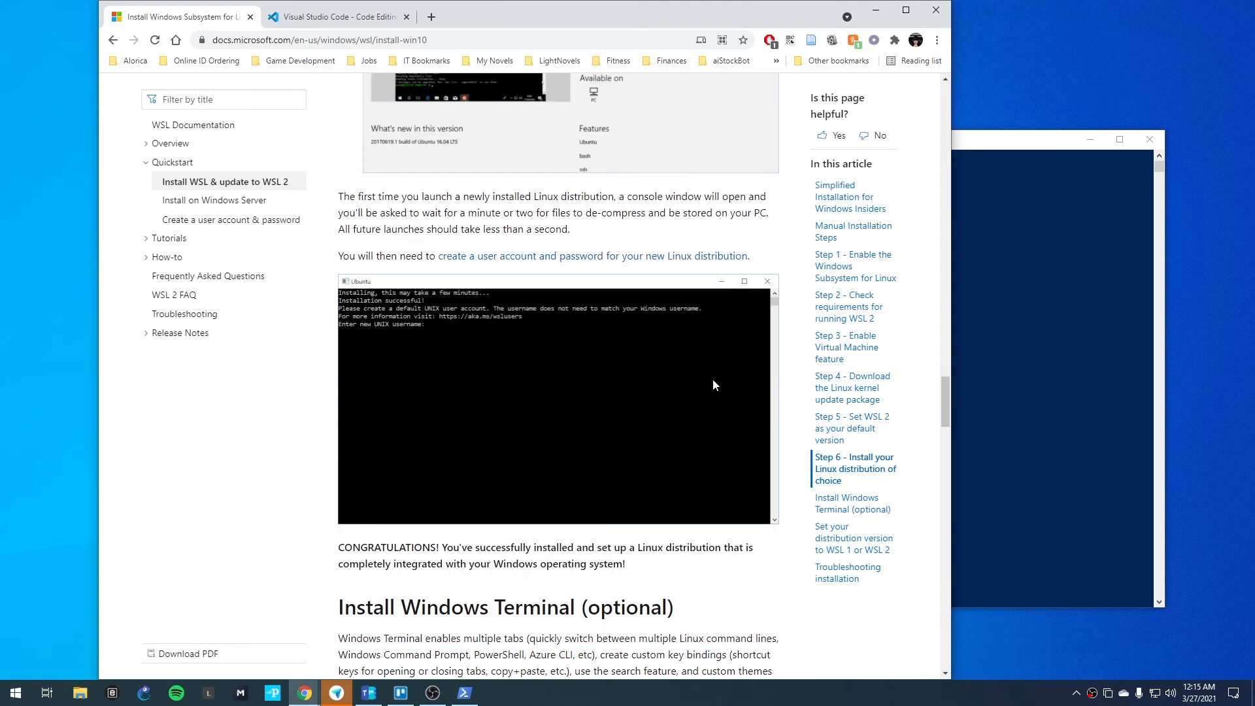
pyautogui.moveTo(935, 11)
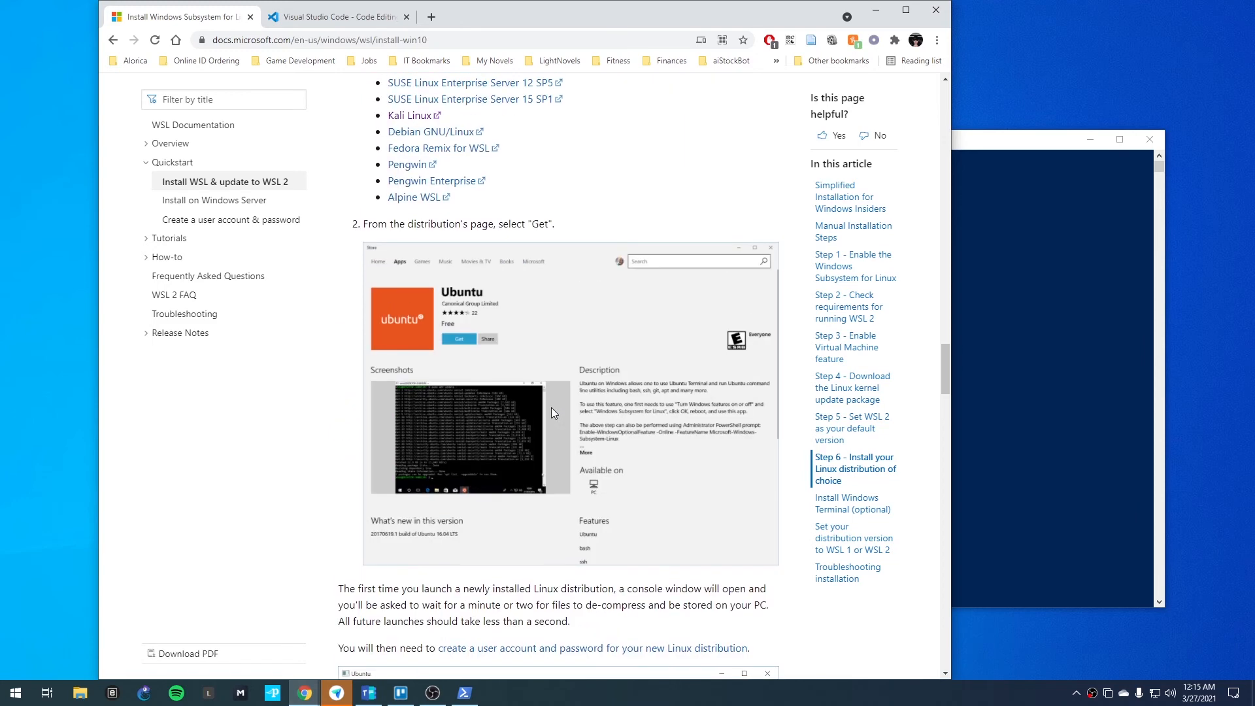
pyautogui.moveTo(548, 404)
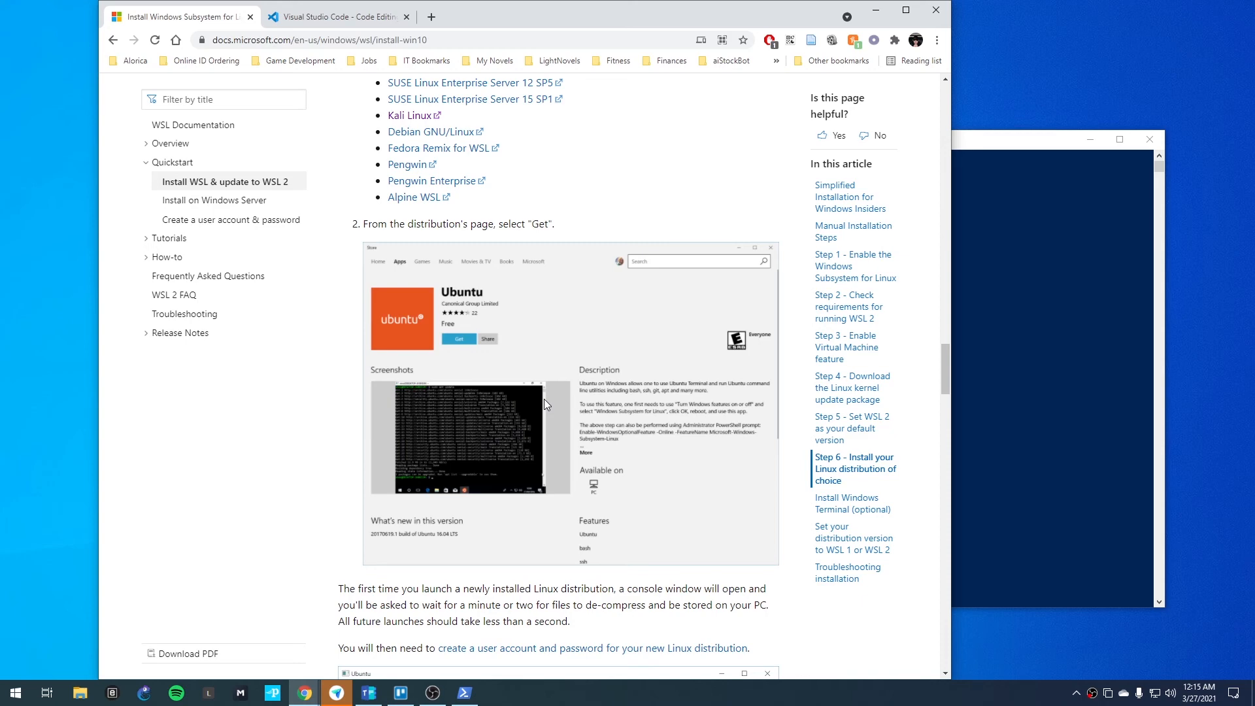
pyautogui.moveTo(497, 310)
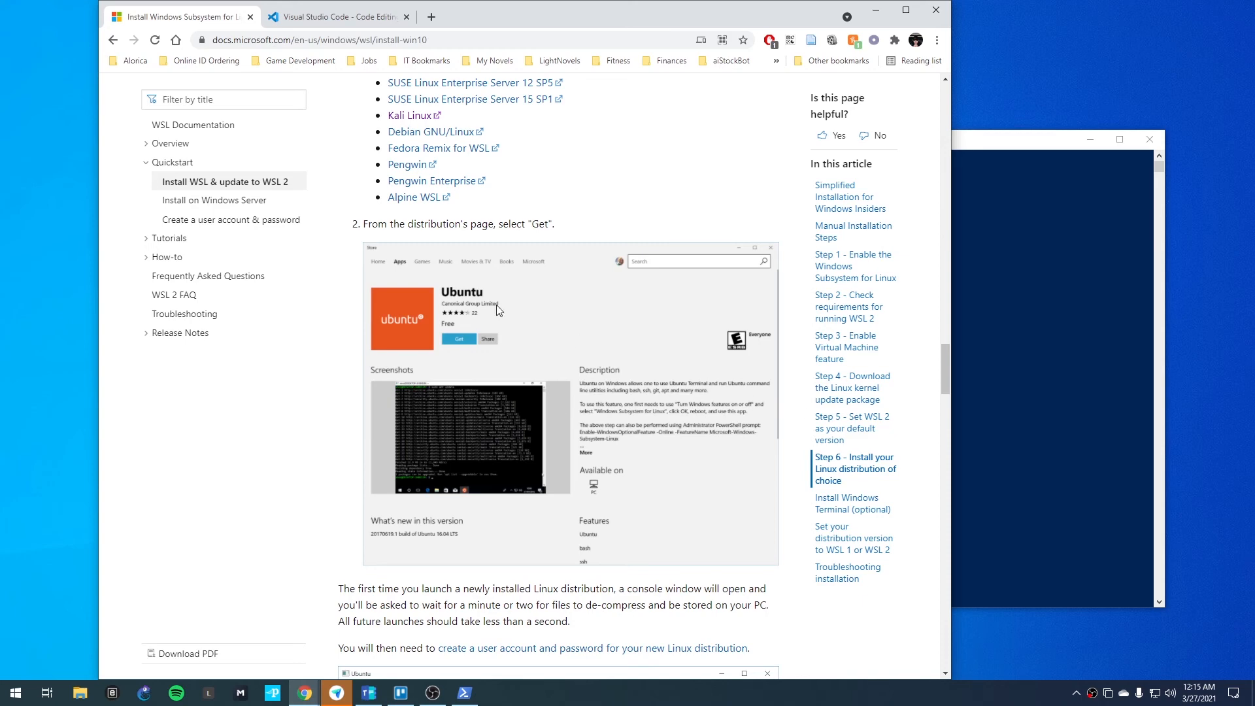
pyautogui.moveTo(454, 284)
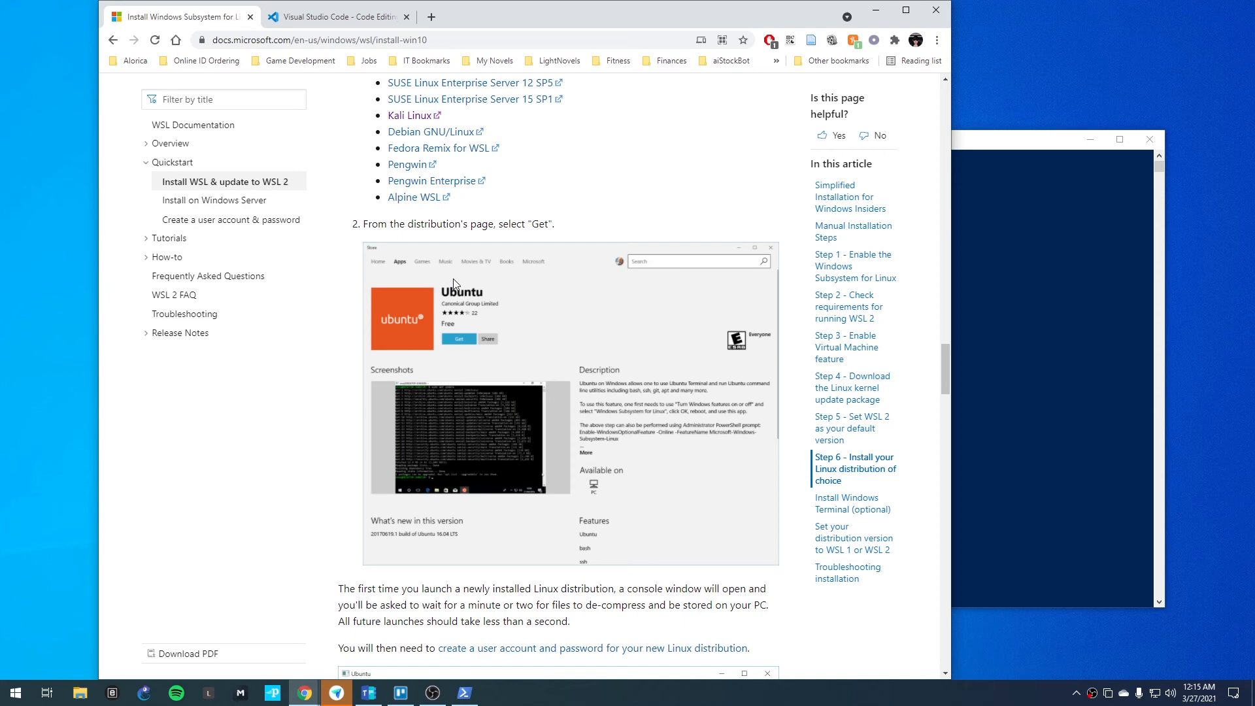
pyautogui.moveTo(341, 64)
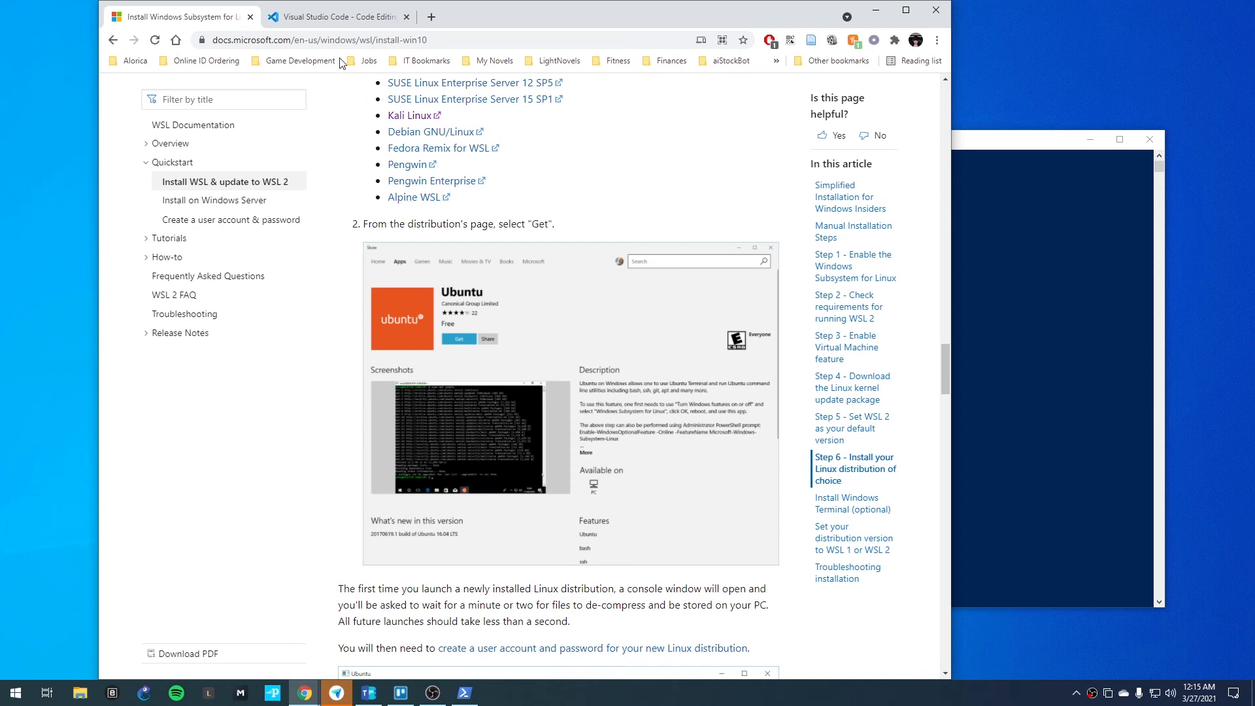
pyautogui.moveTo(336, 15)
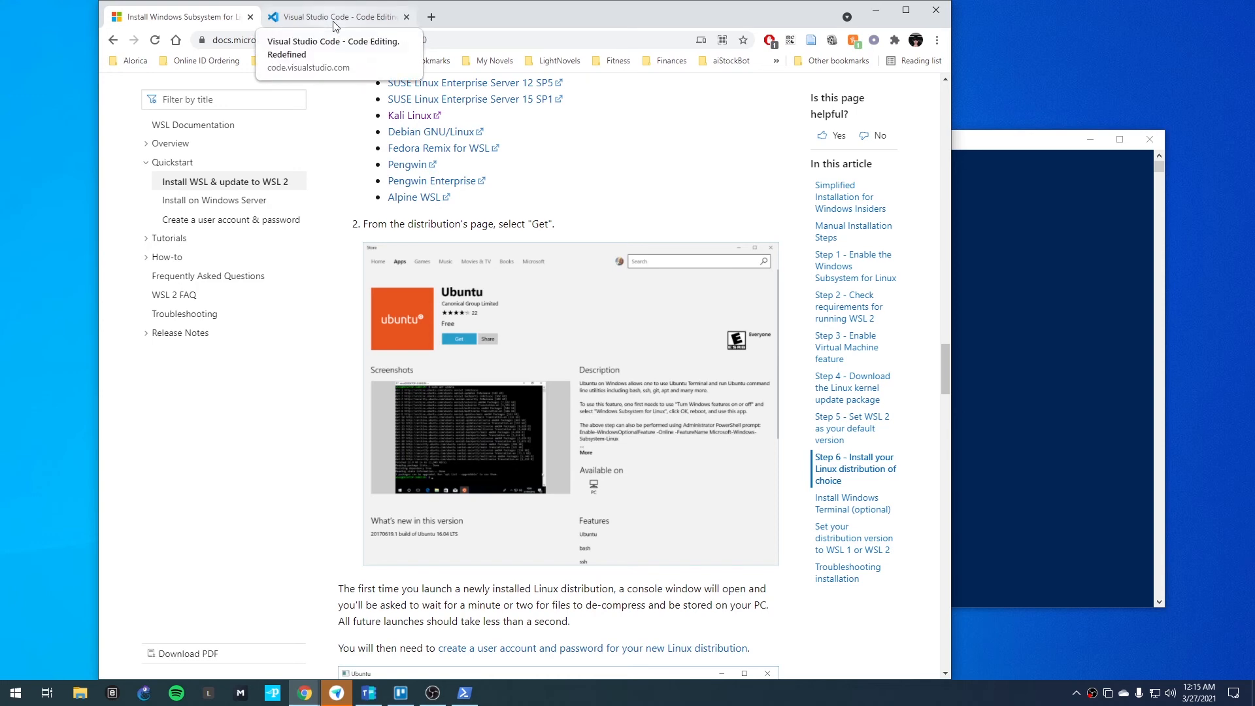
# View the Visual Studio Code download page, then close Chrome to the desktop
pyautogui.click(336, 16)
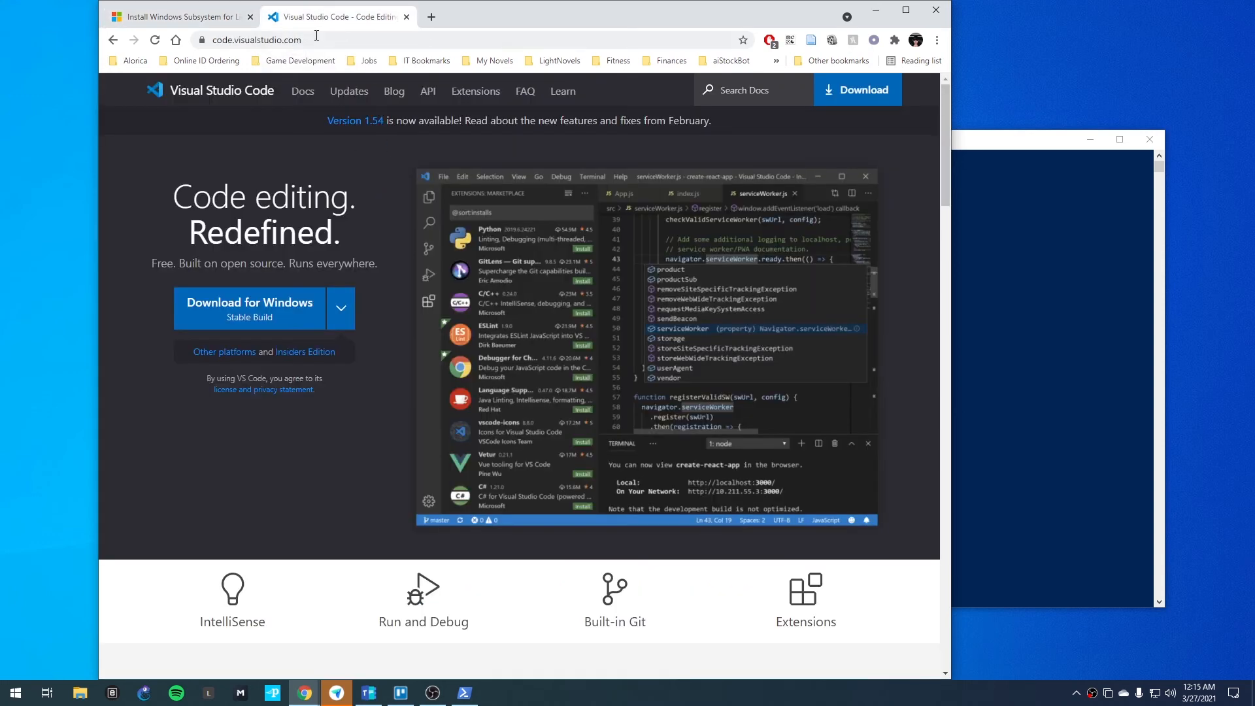
pyautogui.moveTo(336, 16)
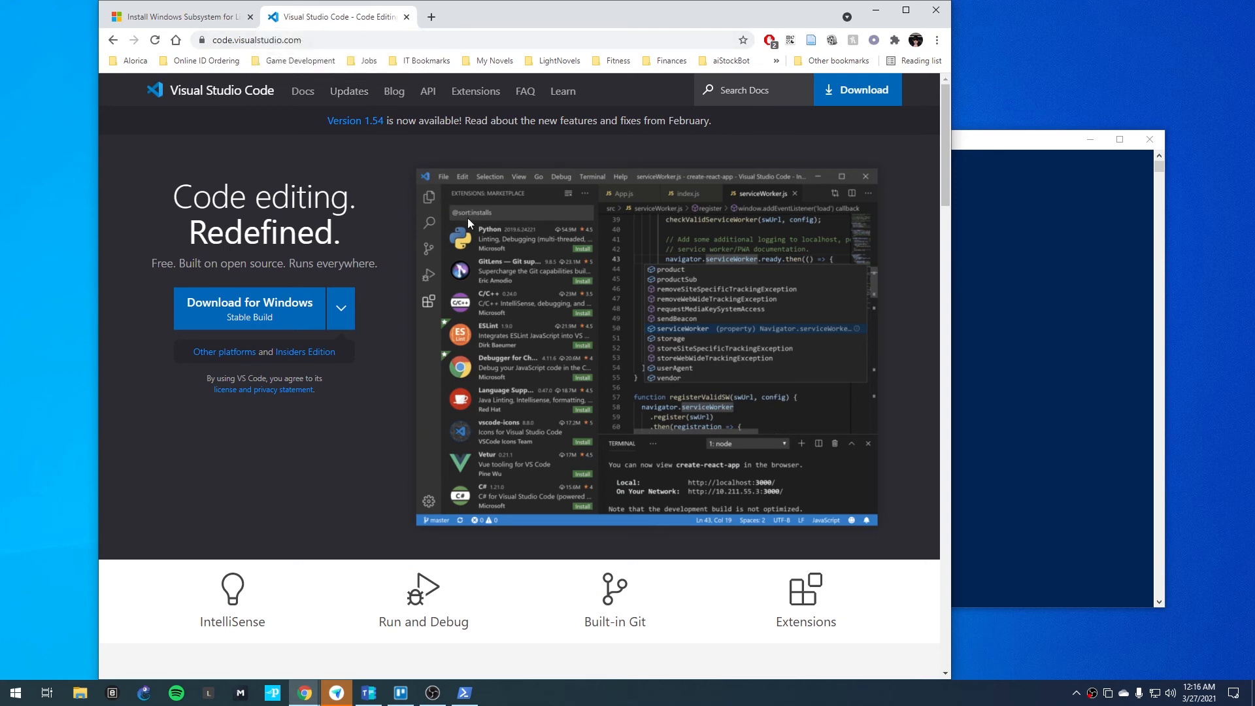
pyautogui.moveTo(634, 267)
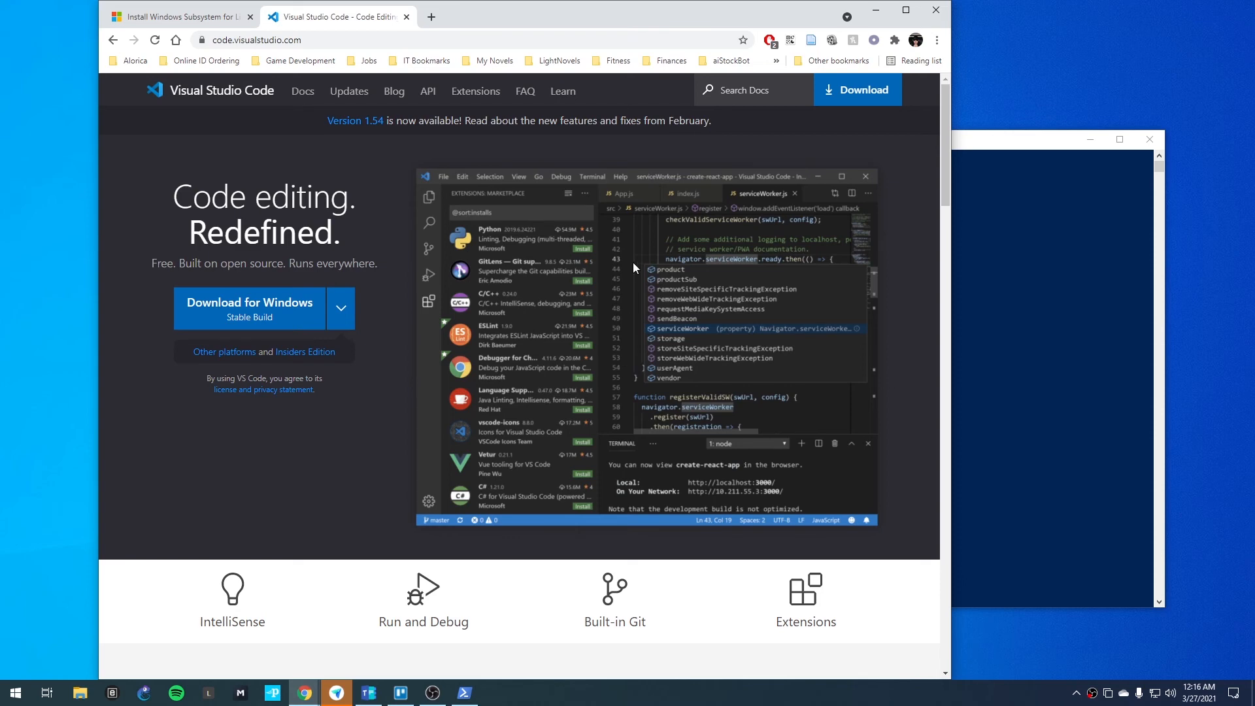
pyautogui.moveTo(596, 214)
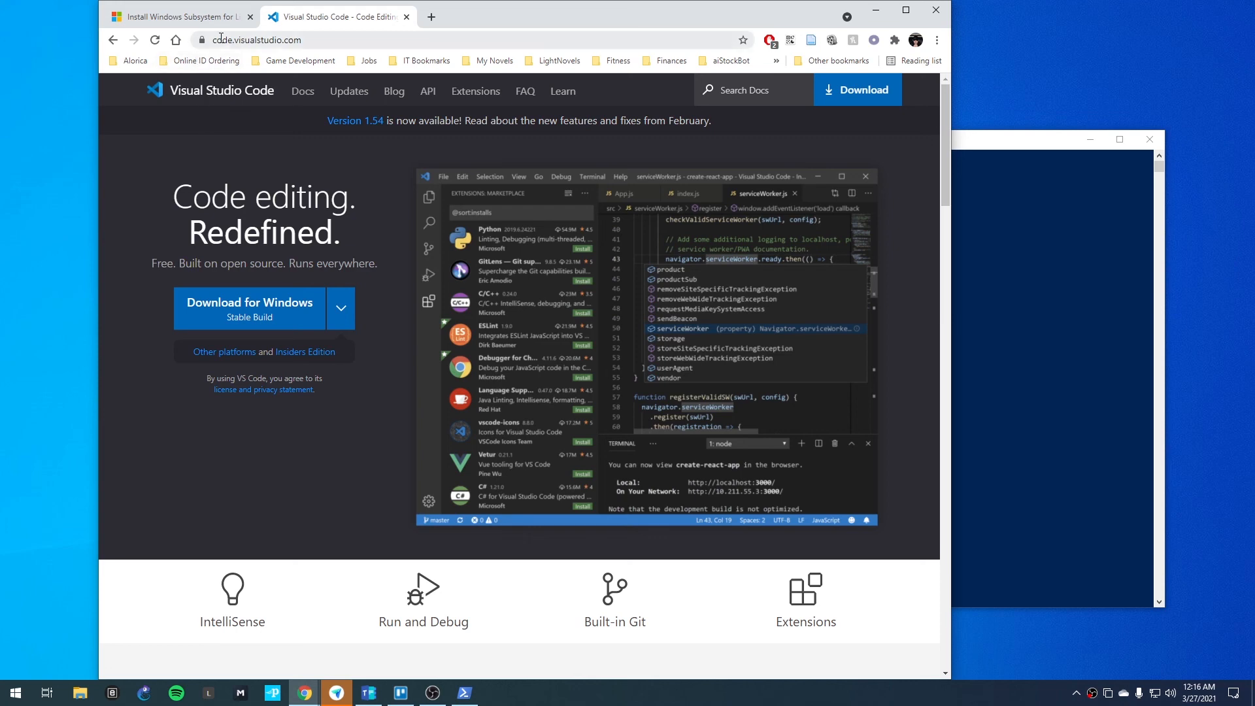
pyautogui.moveTo(380, 346)
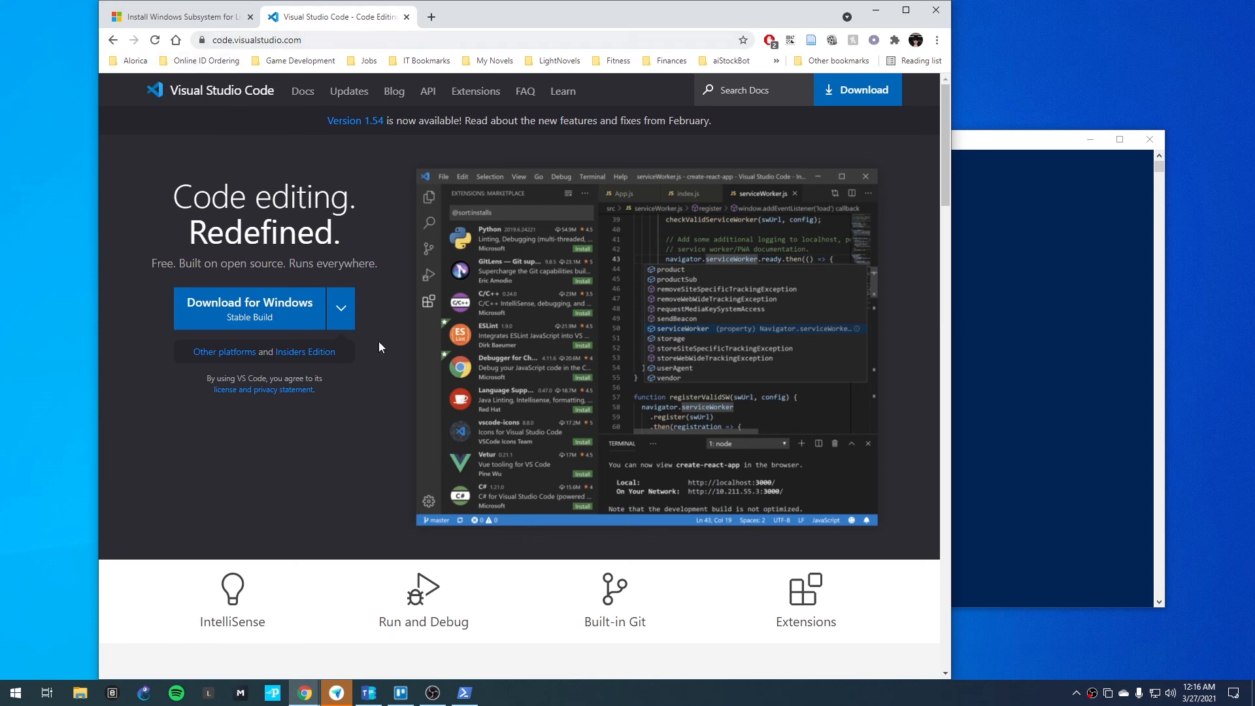
pyautogui.moveTo(863, 74)
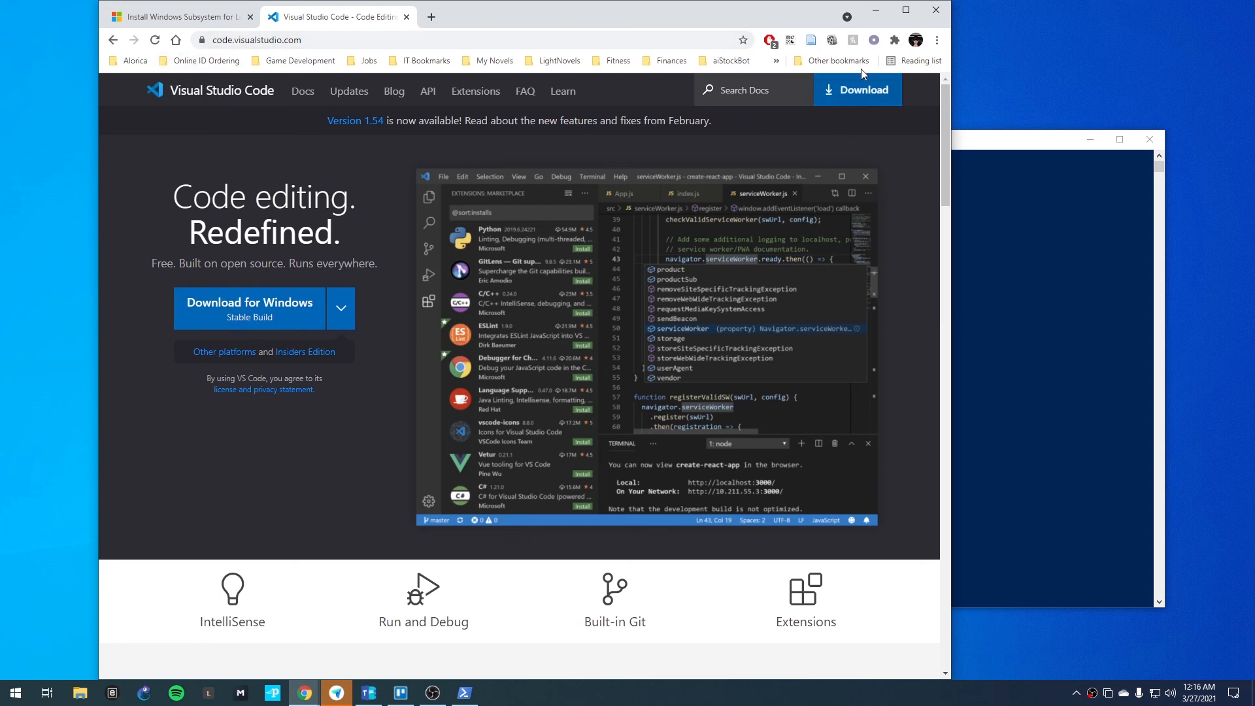
pyautogui.moveTo(468, 206)
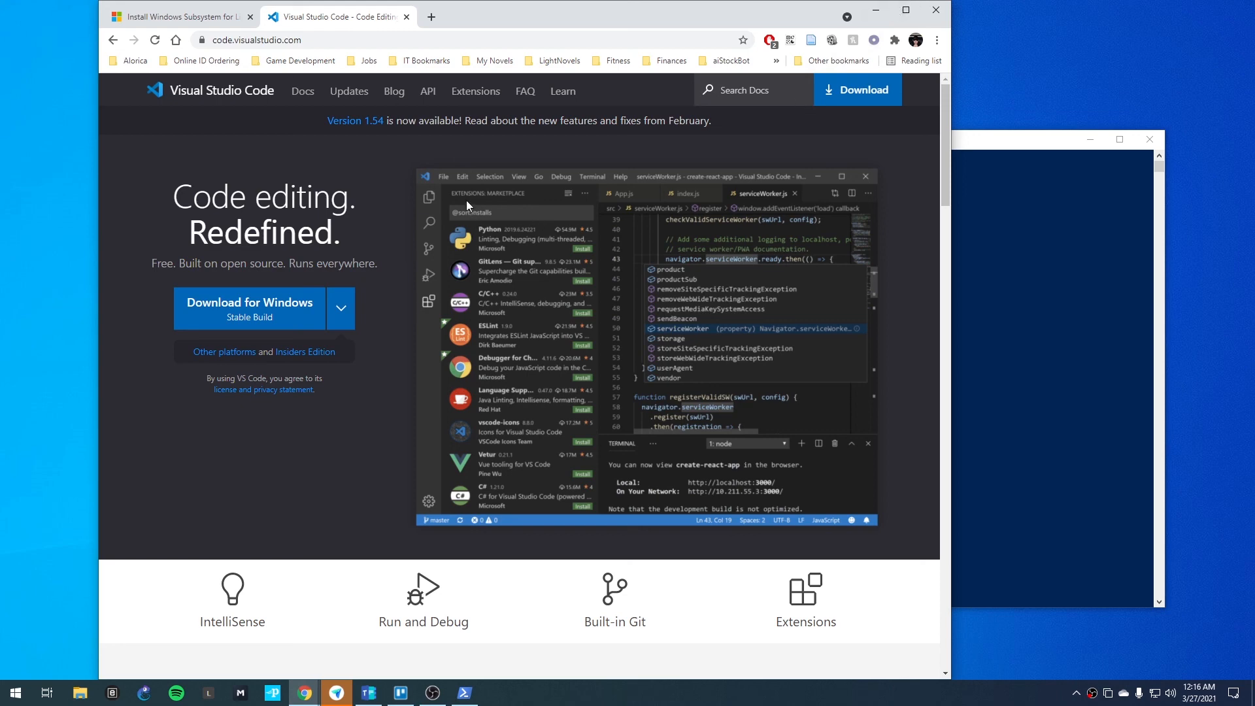
pyautogui.moveTo(518, 206)
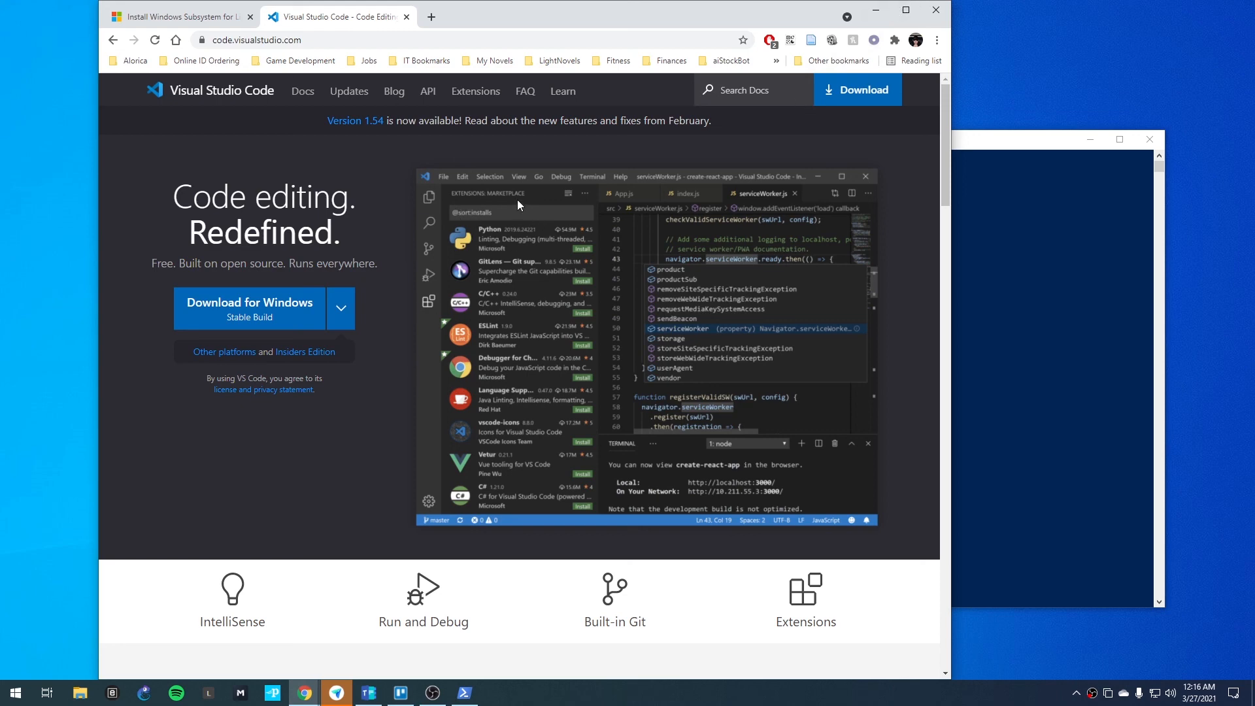
pyautogui.moveTo(523, 306)
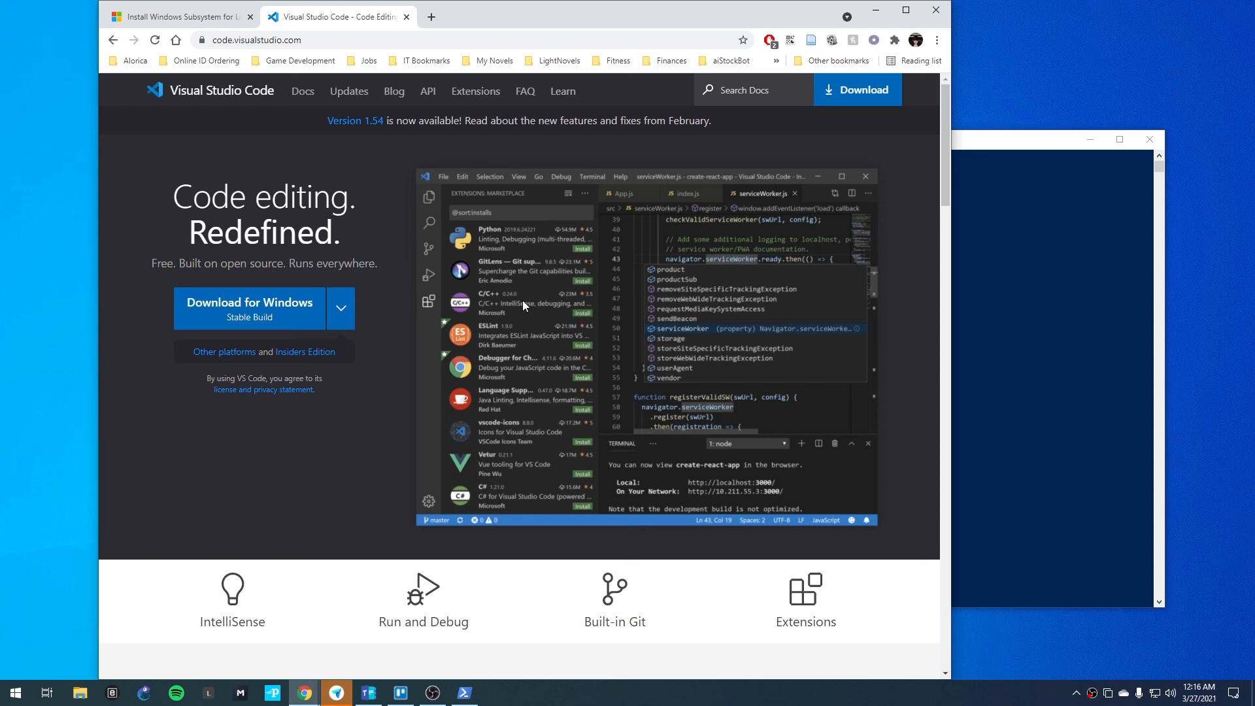
pyautogui.moveTo(504, 270)
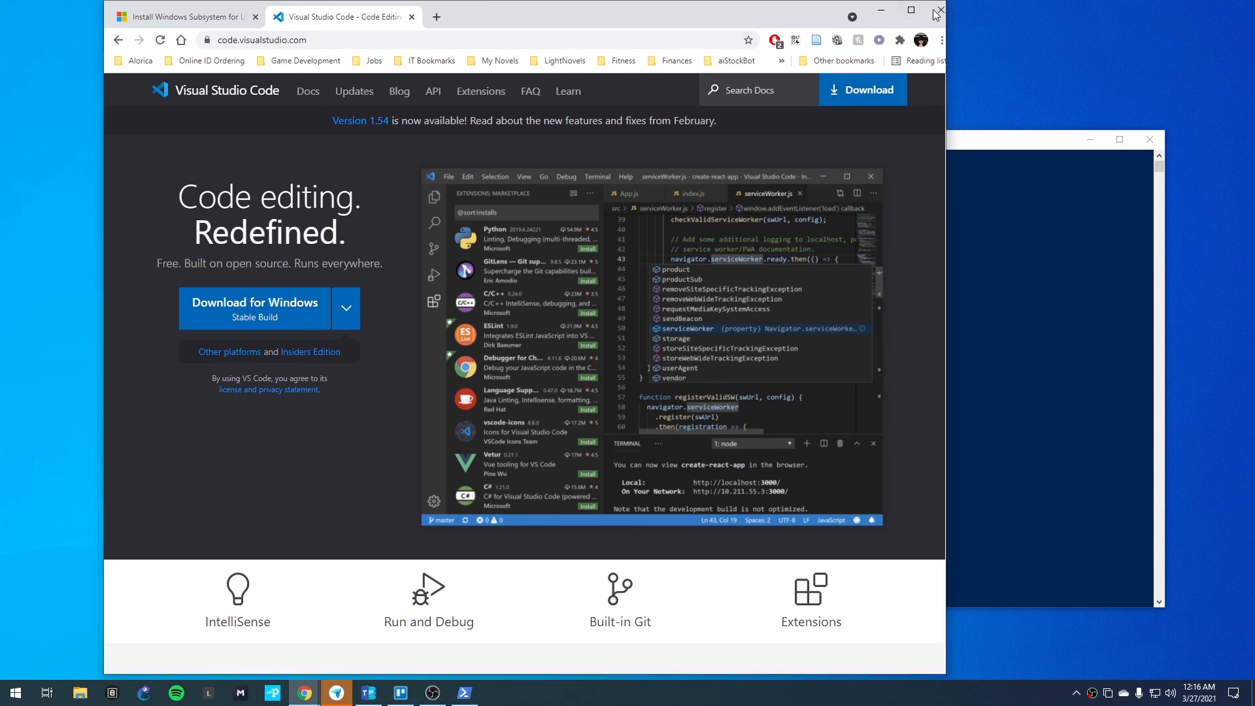
pyautogui.click(935, 11)
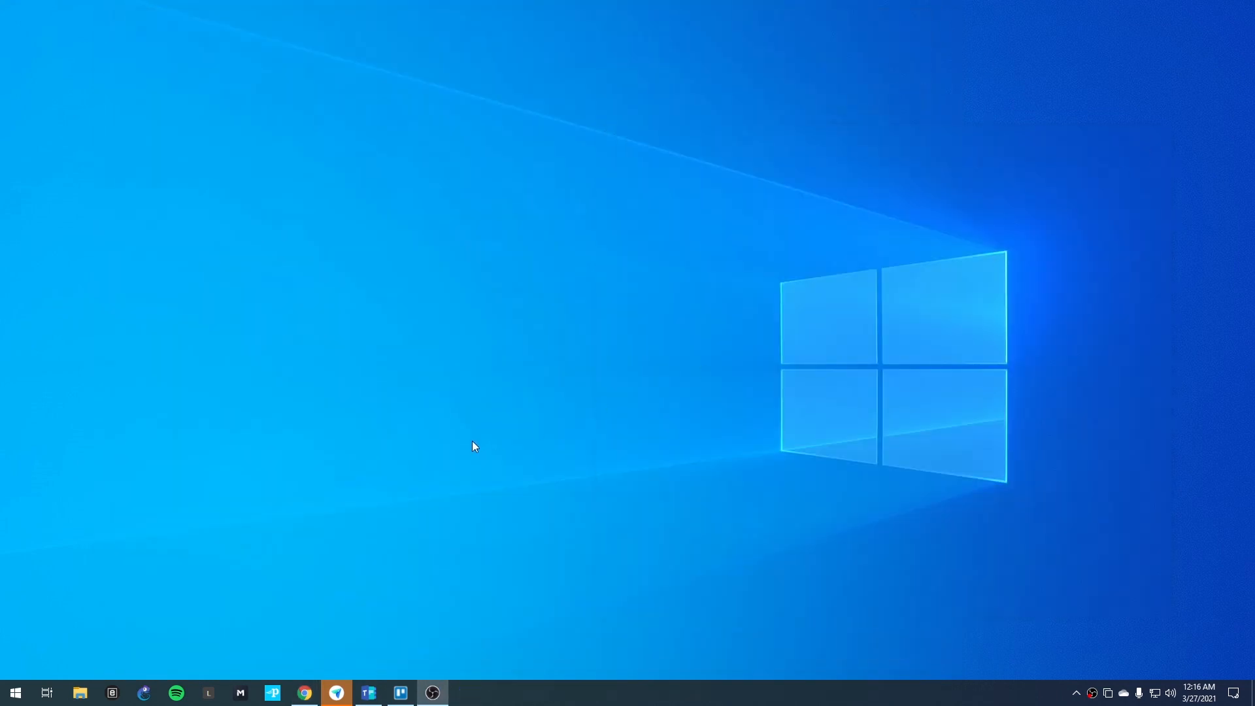